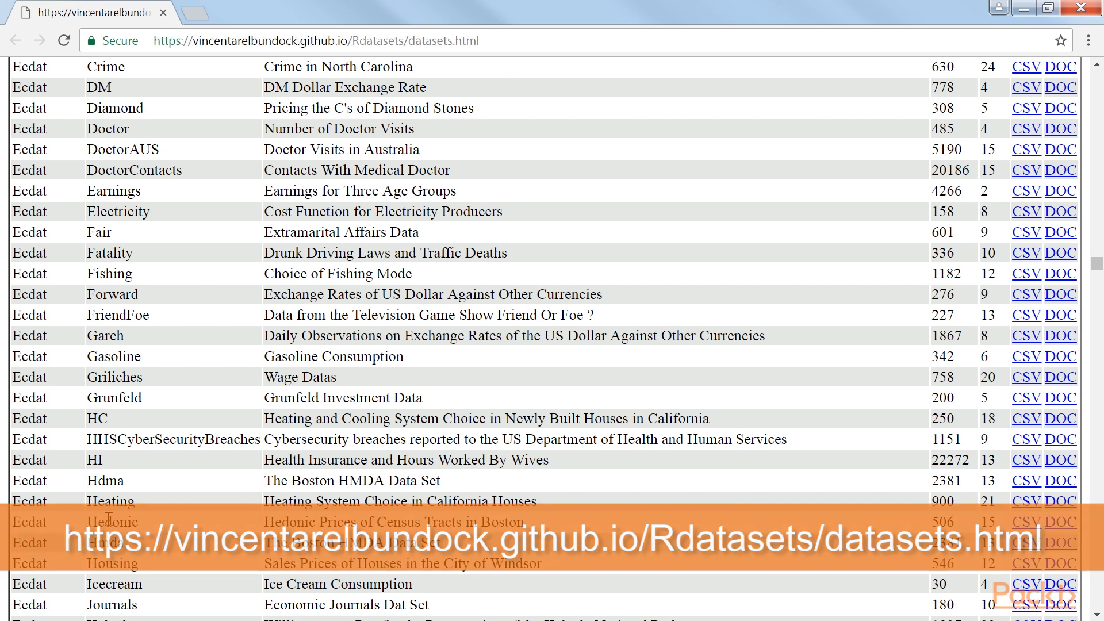
Upload heating.csv from Downloads into the Jupyter home file list.
{"action": "double_click", "coordinate": [110, 501]}
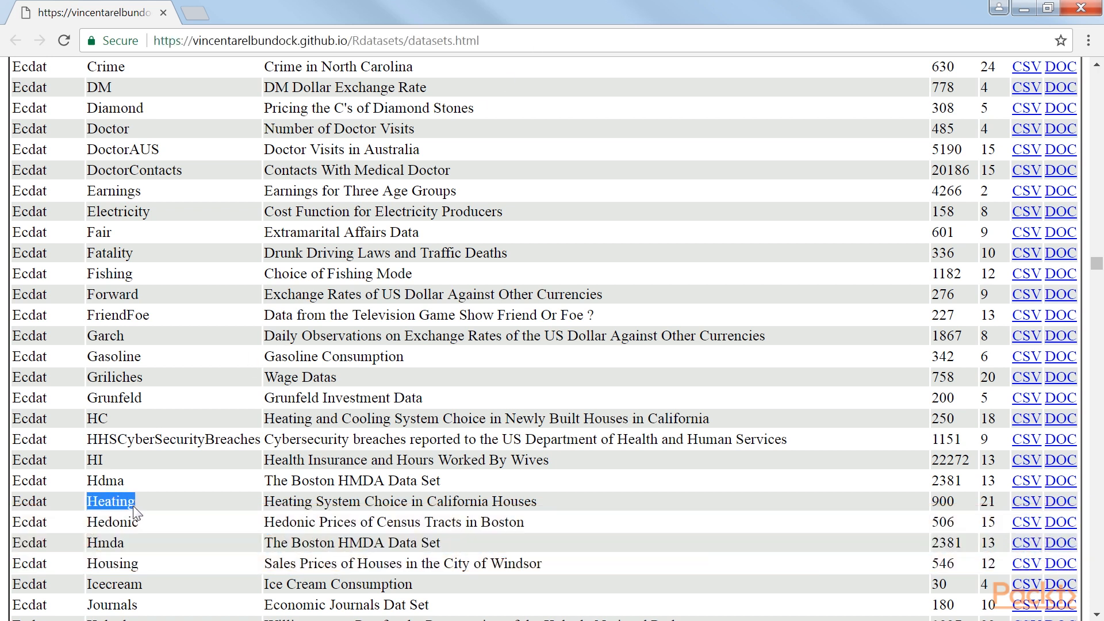
{"action": "mouse_move", "coordinate": [164, 509]}
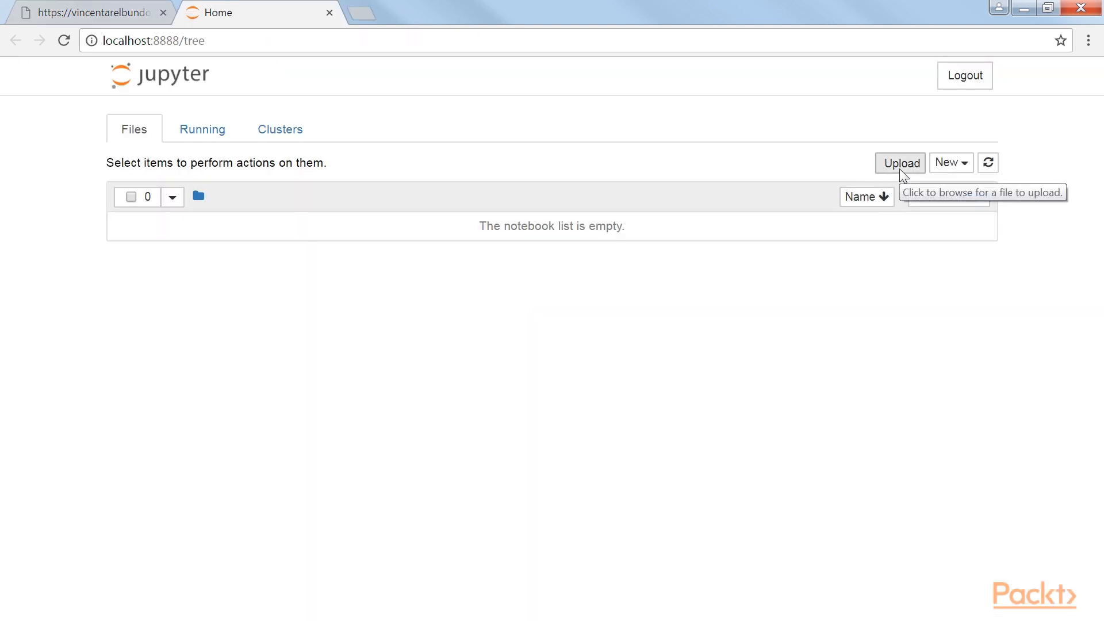
{"action": "left_click", "coordinate": [900, 163]}
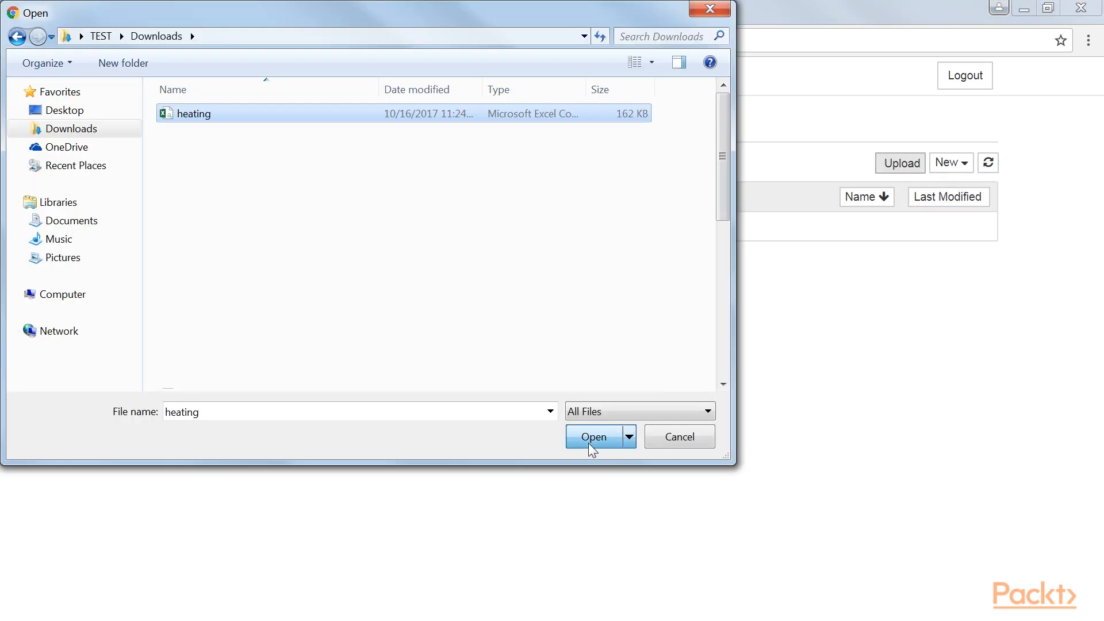
{"action": "left_click", "coordinate": [594, 437]}
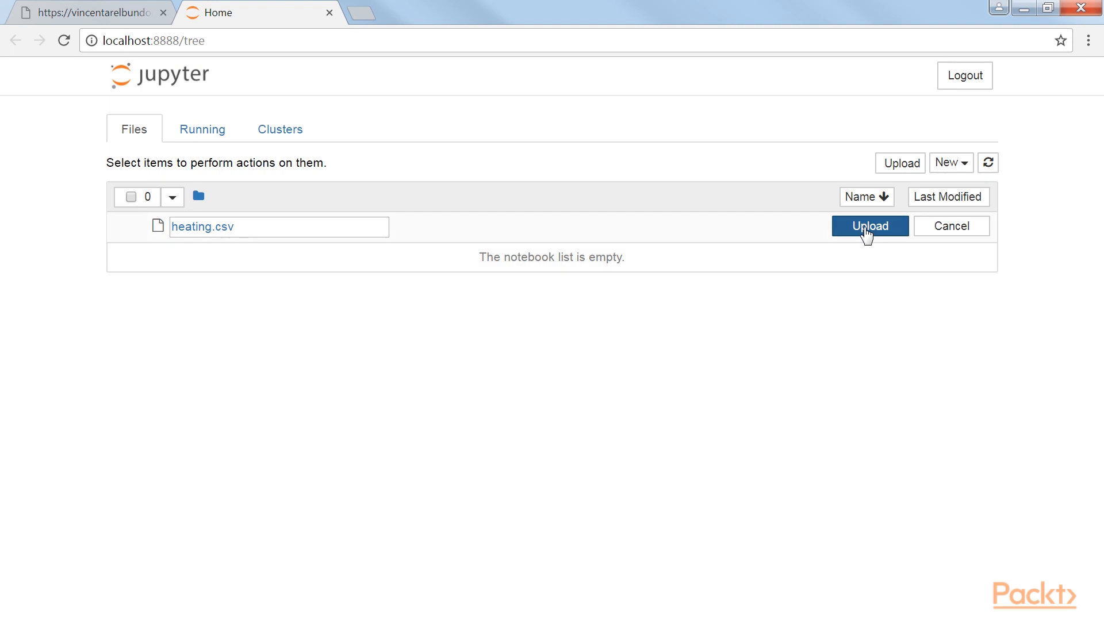
{"action": "left_click", "coordinate": [869, 226]}
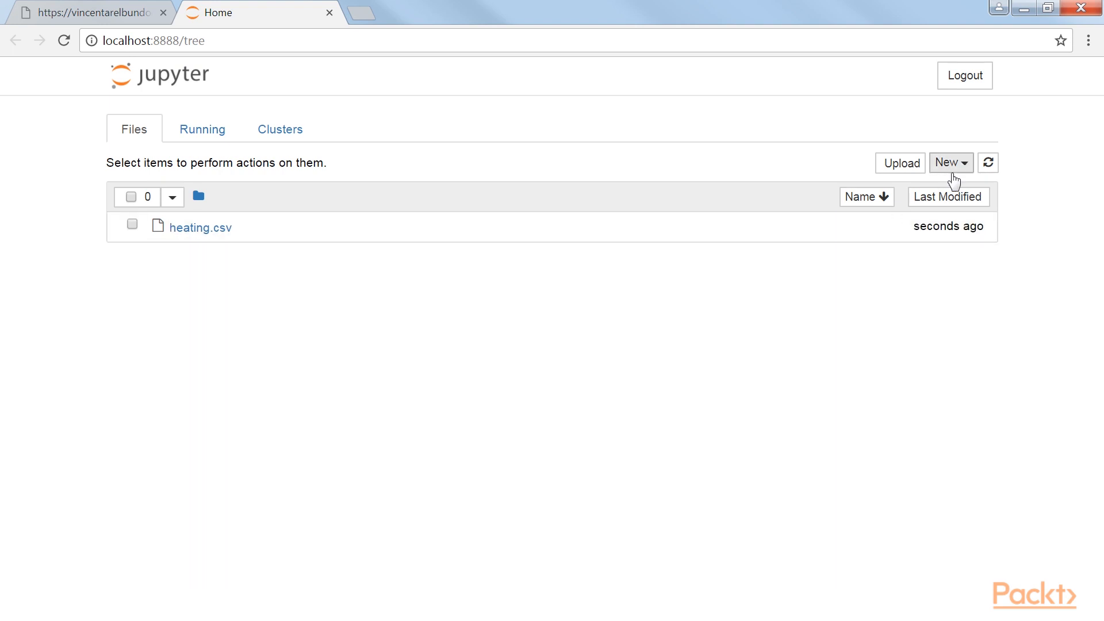
Create a new R notebook and rename it 'Reading a Csv file'.
{"action": "left_click", "coordinate": [947, 162]}
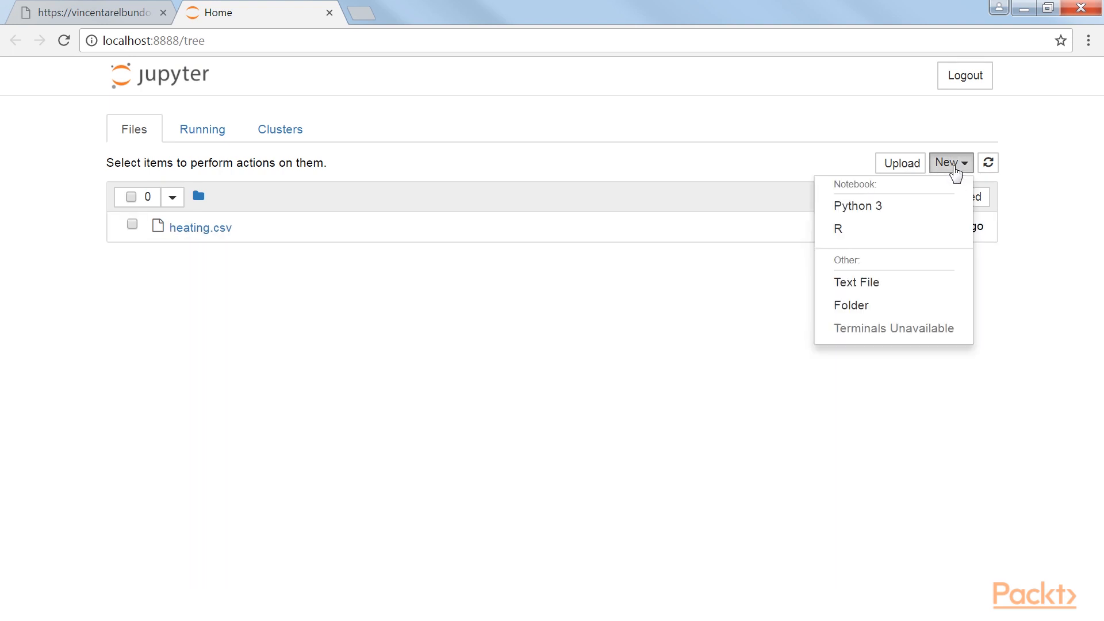
{"action": "left_click", "coordinate": [837, 228]}
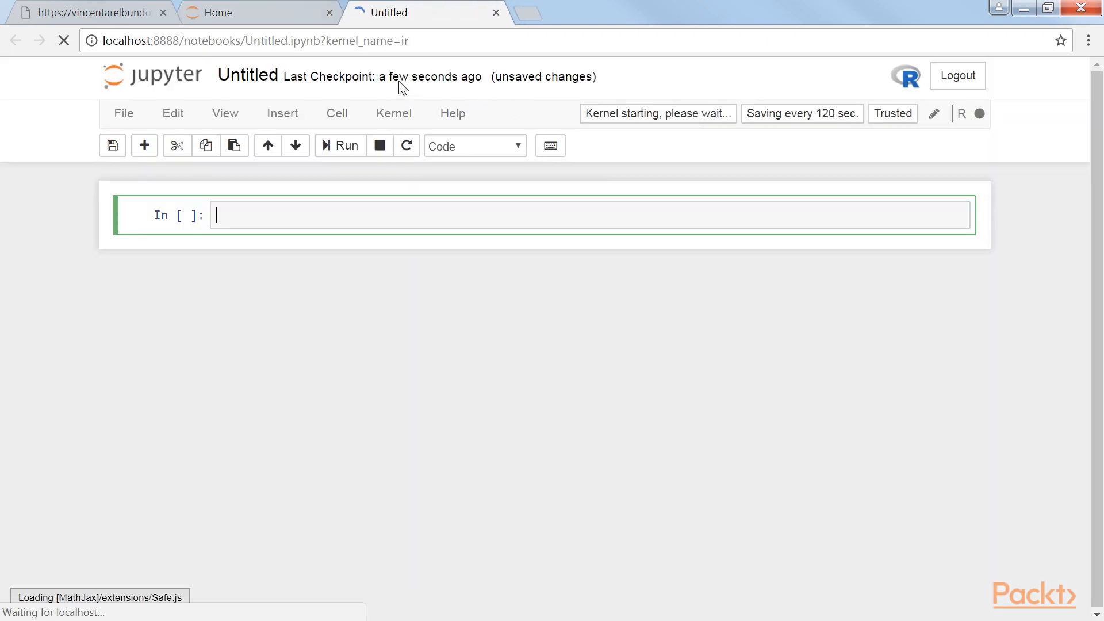
{"action": "left_click", "coordinate": [247, 75]}
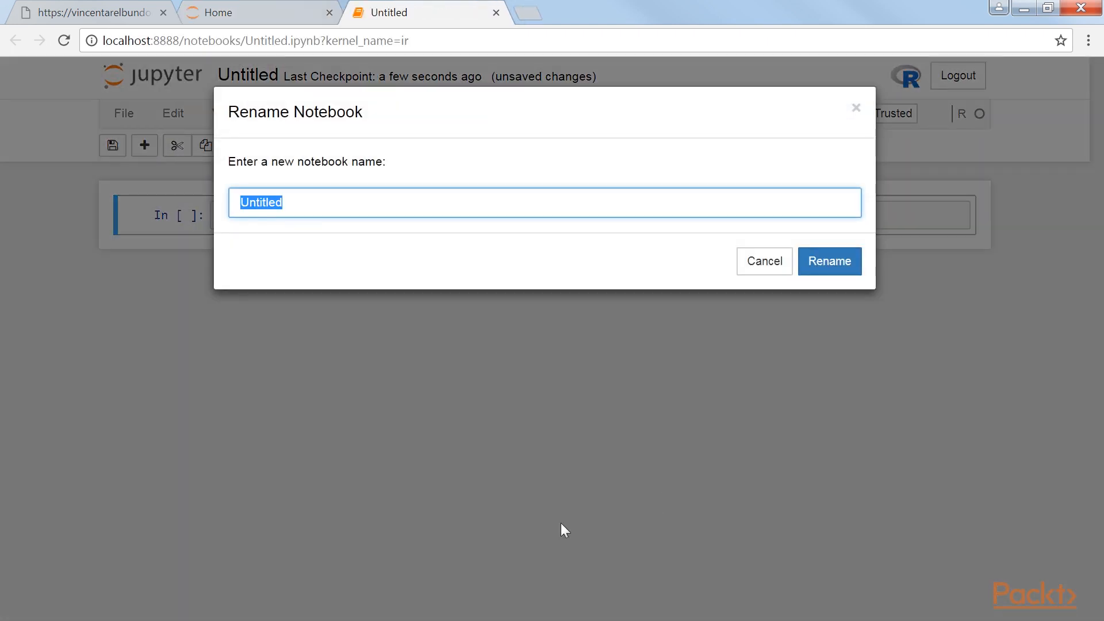
{"action": "type", "text": "Reading a Csv"}
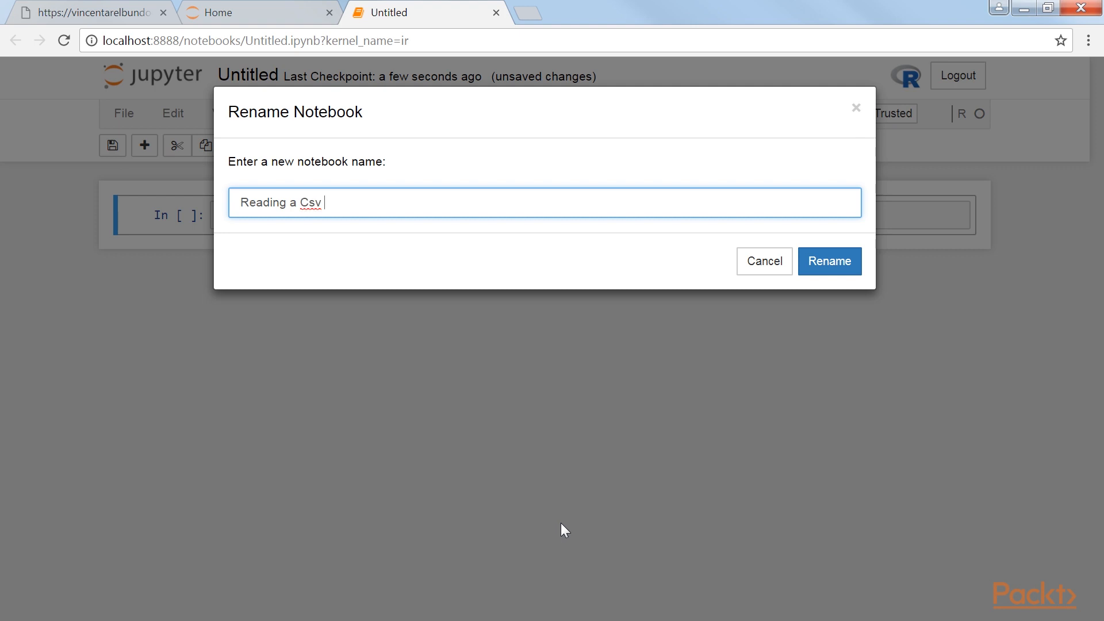
{"action": "left_click", "coordinate": [830, 261]}
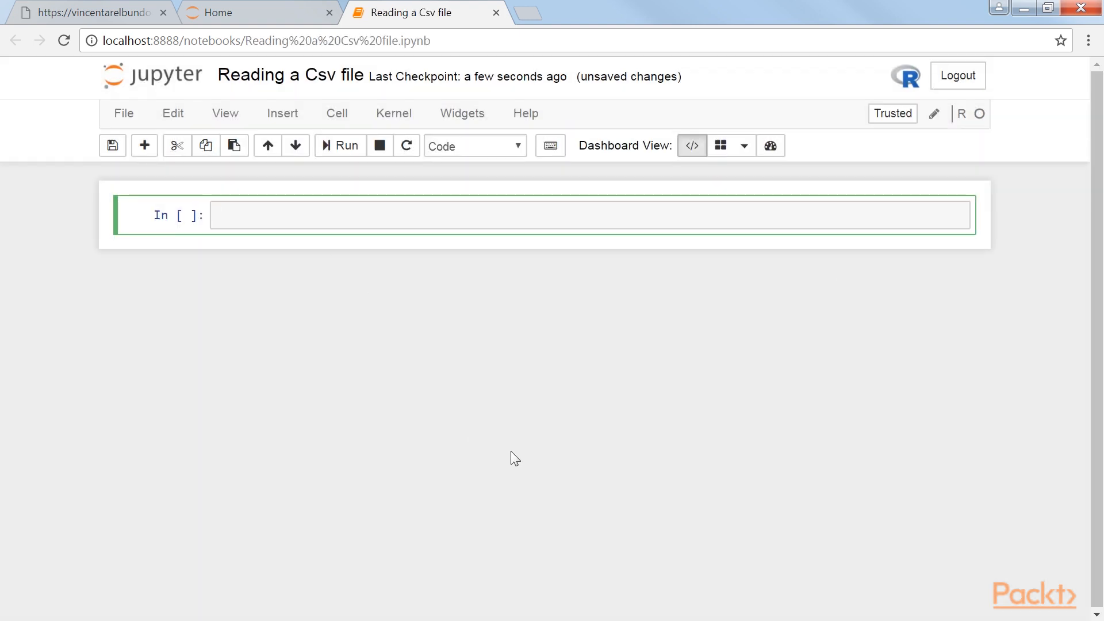
Run read.csv("heating.csv", header=TRUE, sep=",") into heating, then head(heating).
{"action": "type", "text": "heating"}
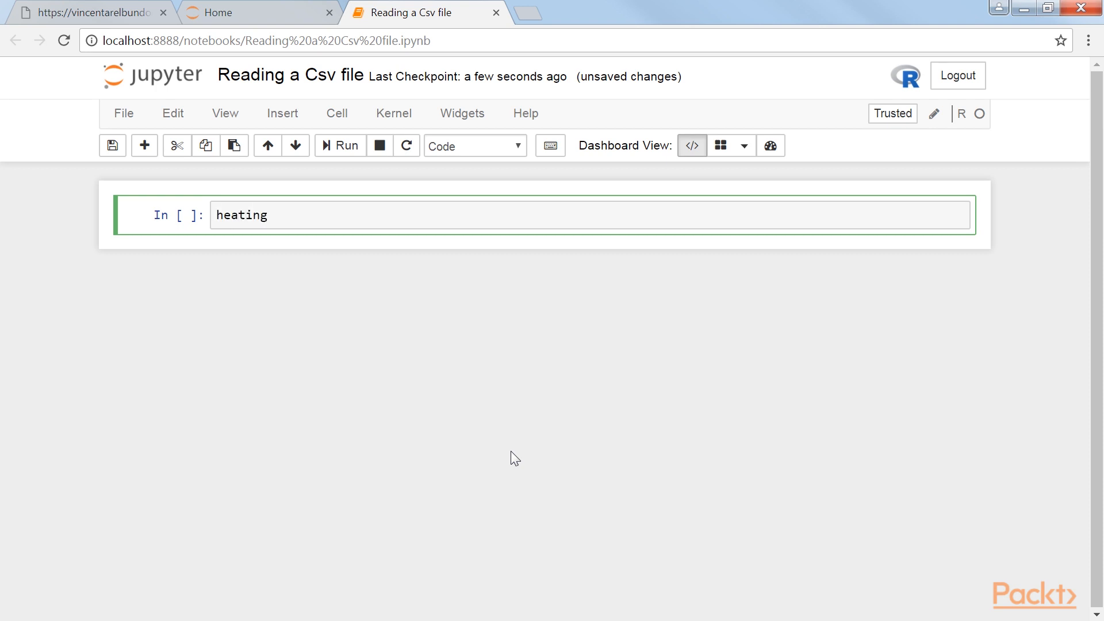
{"action": "type", "text": "<- read.c"}
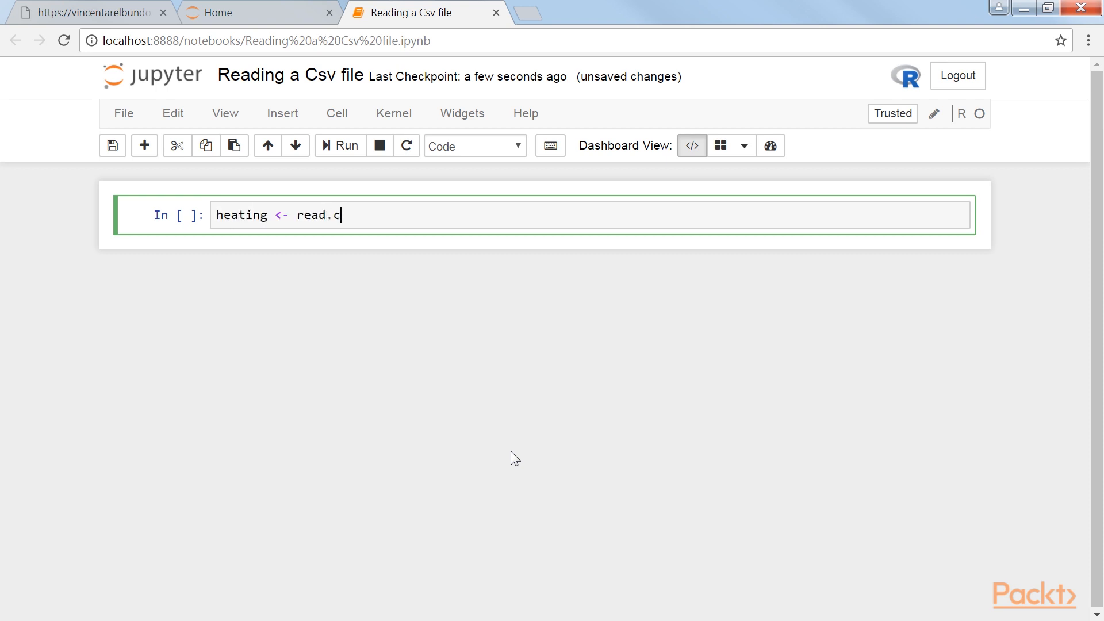
{"action": "type", "text": "sv(\"\")"}
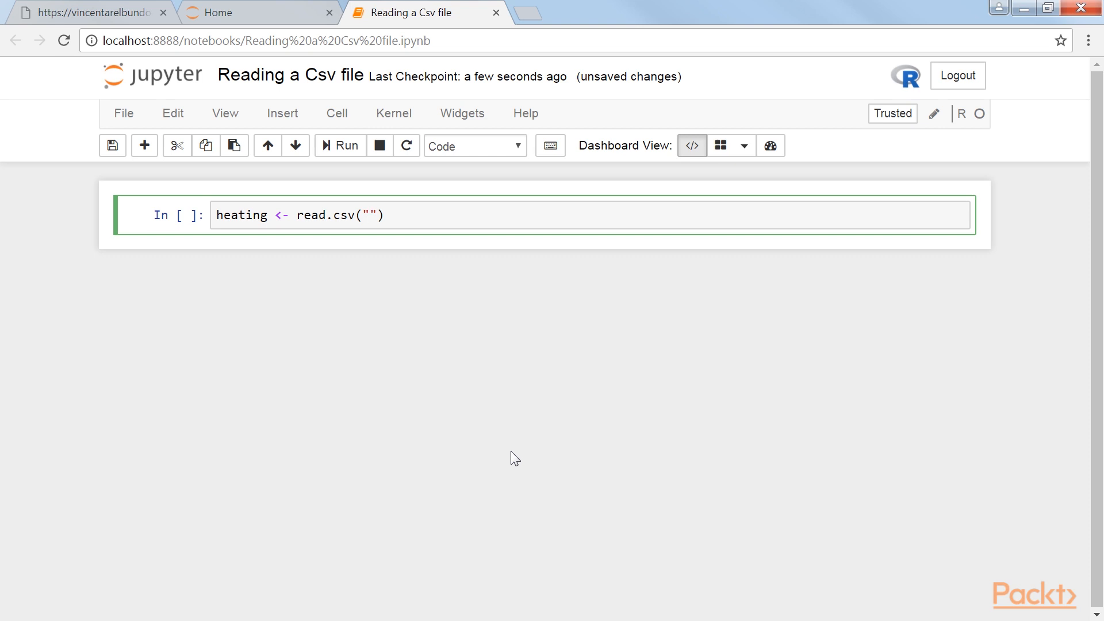
{"action": "type", "text": "heating.csv,"}
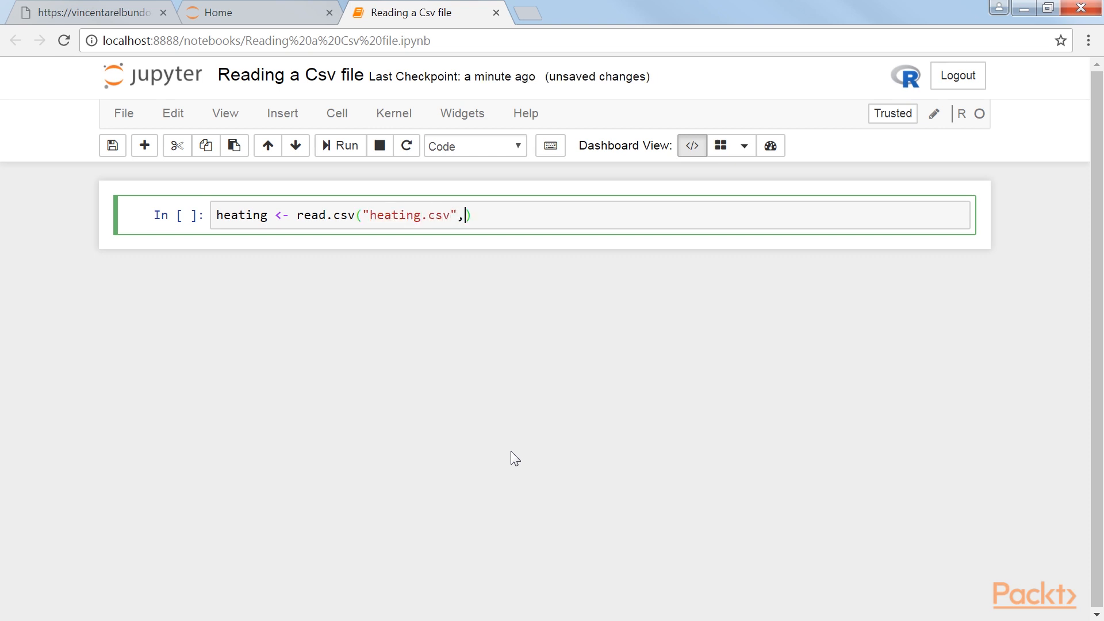
{"action": "type", "text": "header=TRUE,"}
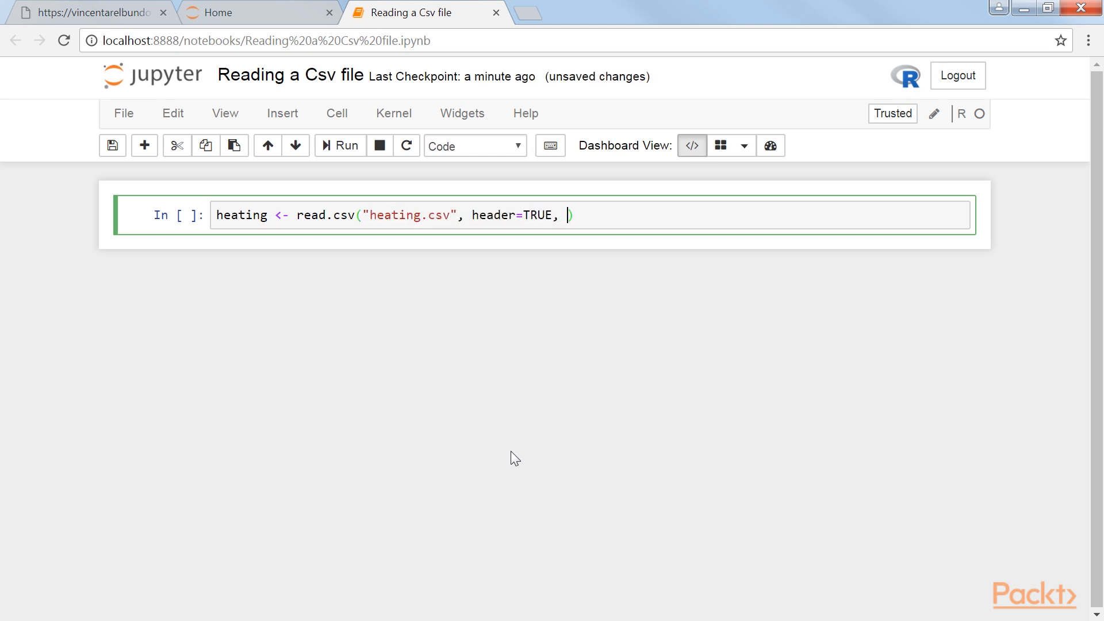
{"action": "type", "text": "sep=\",\""}
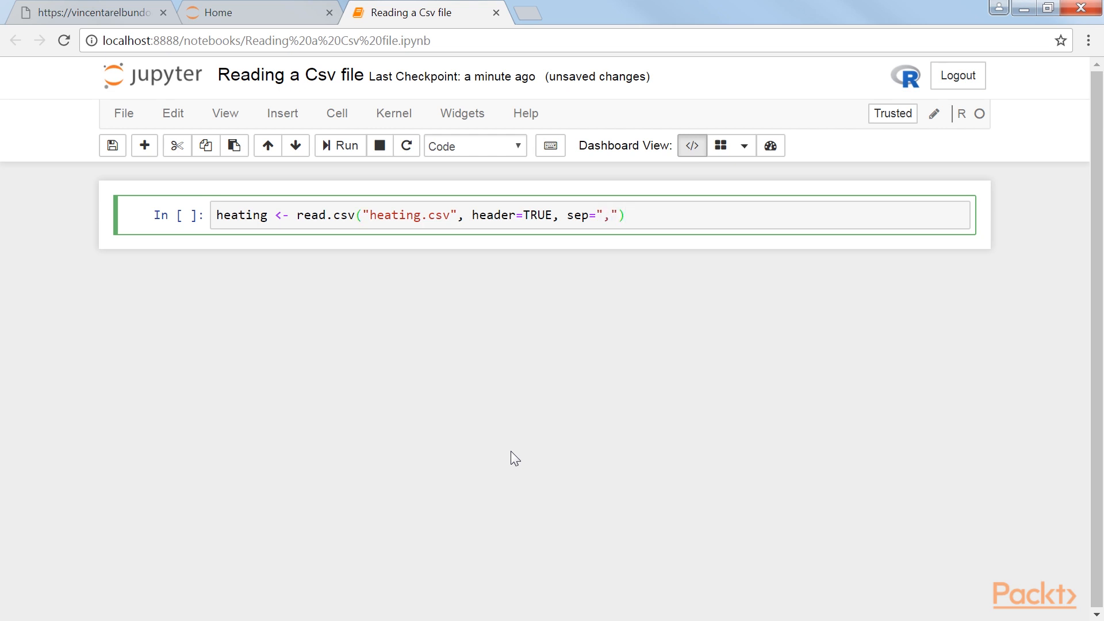
{"action": "type", "text": "head(heatin)"}
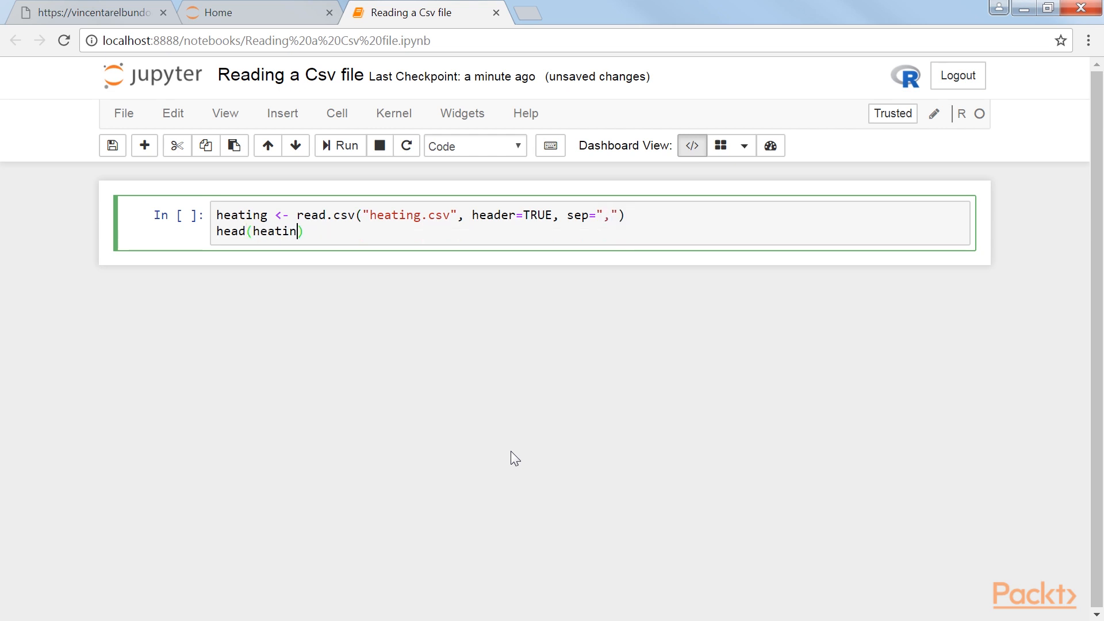
{"action": "type", "text": "g"}
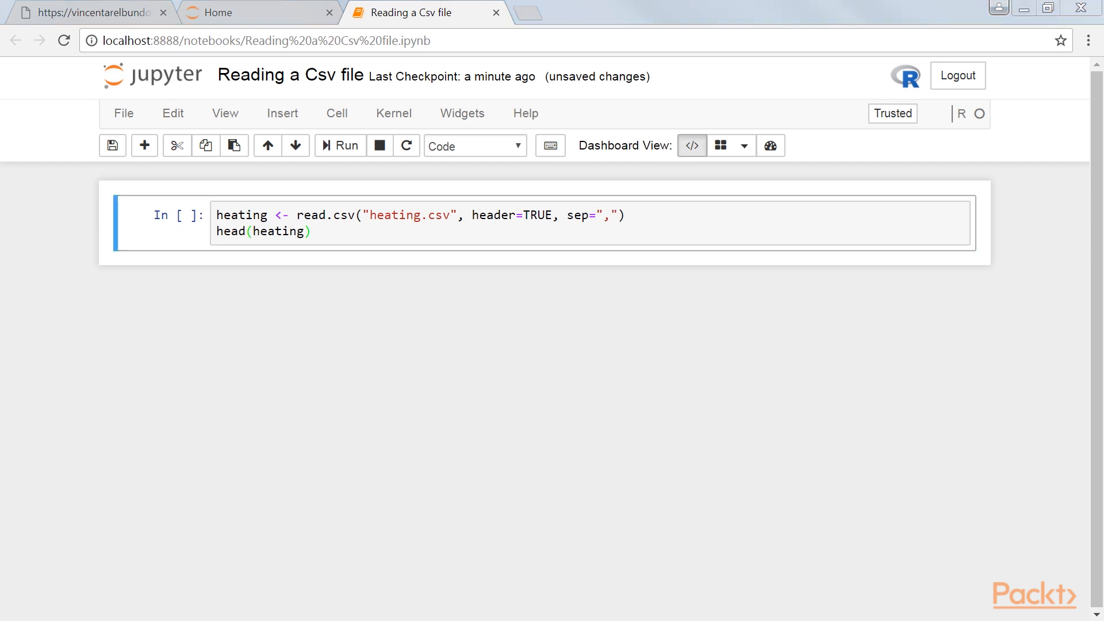
{"action": "left_click", "coordinate": [339, 146]}
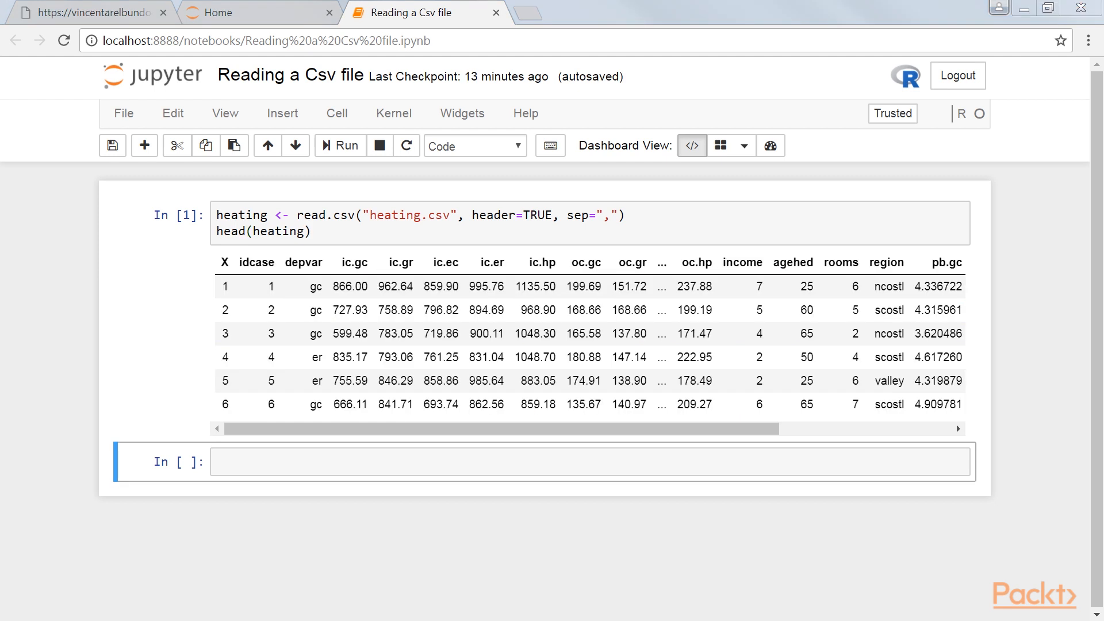
Add column renames and NULL removals in the cell below, highlighting the removal lines.
{"action": "left_click", "coordinate": [375, 462]}
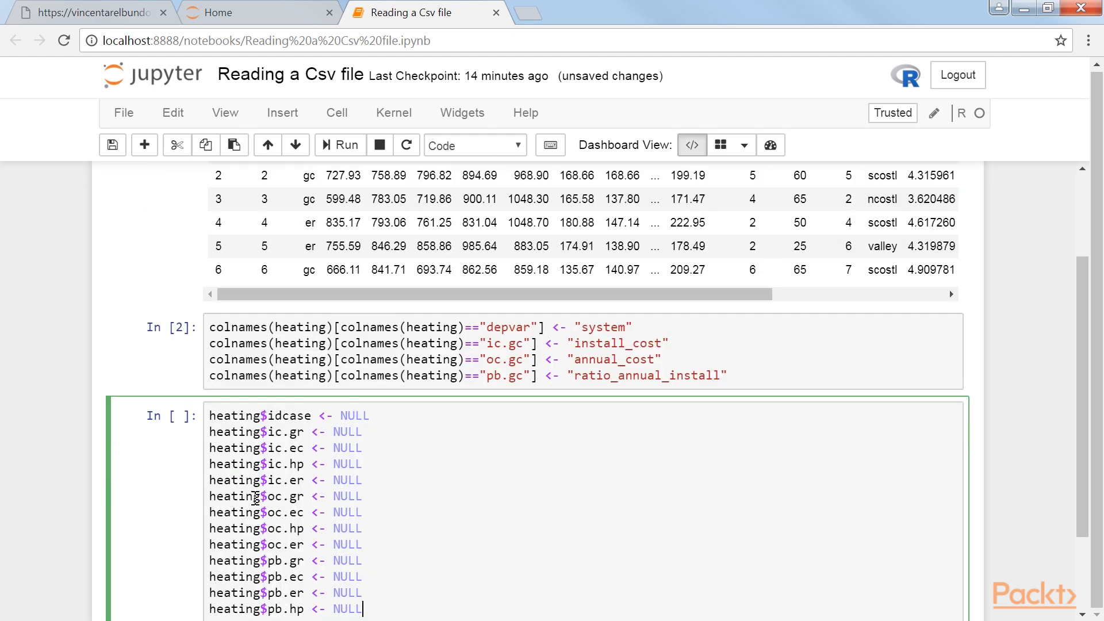
{"action": "scroll", "scroll_direction": "down", "scroll_amount": 3}
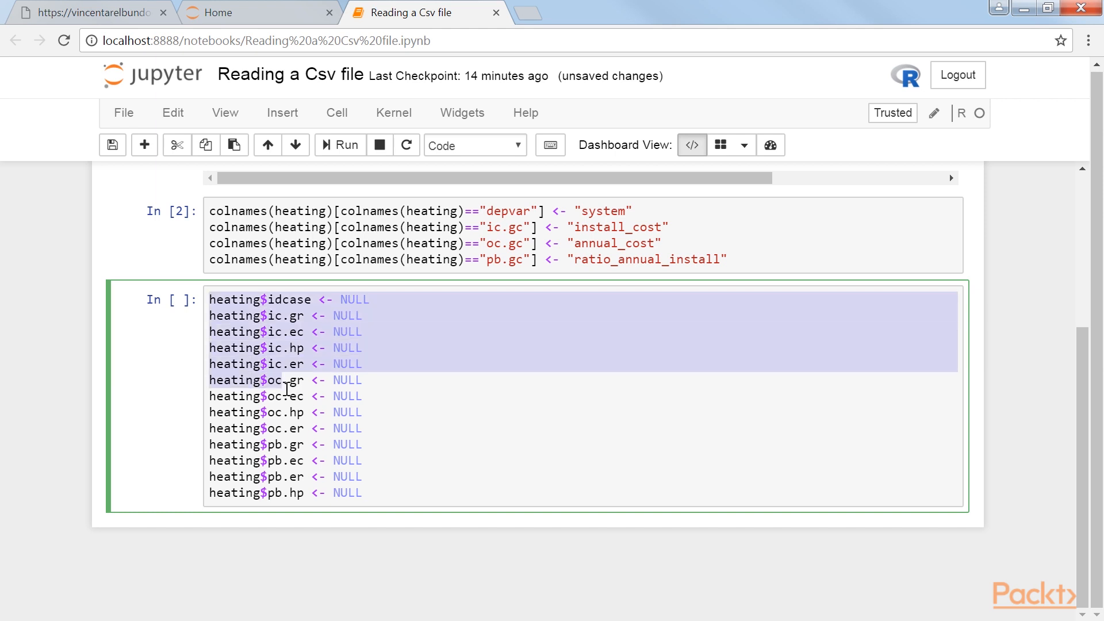
{"action": "left_click_drag", "start_coordinate": [282, 380], "coordinate": [414, 493]}
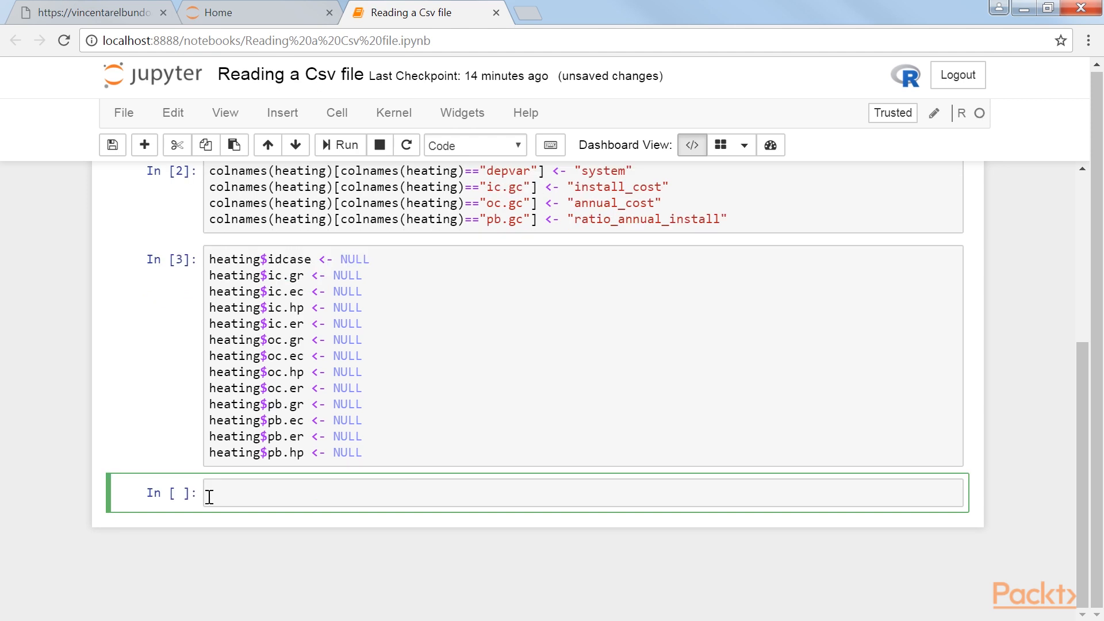
Run head(heating) to preview the trimmed table's nine columns.
{"action": "type", "text": "head(heating)"}
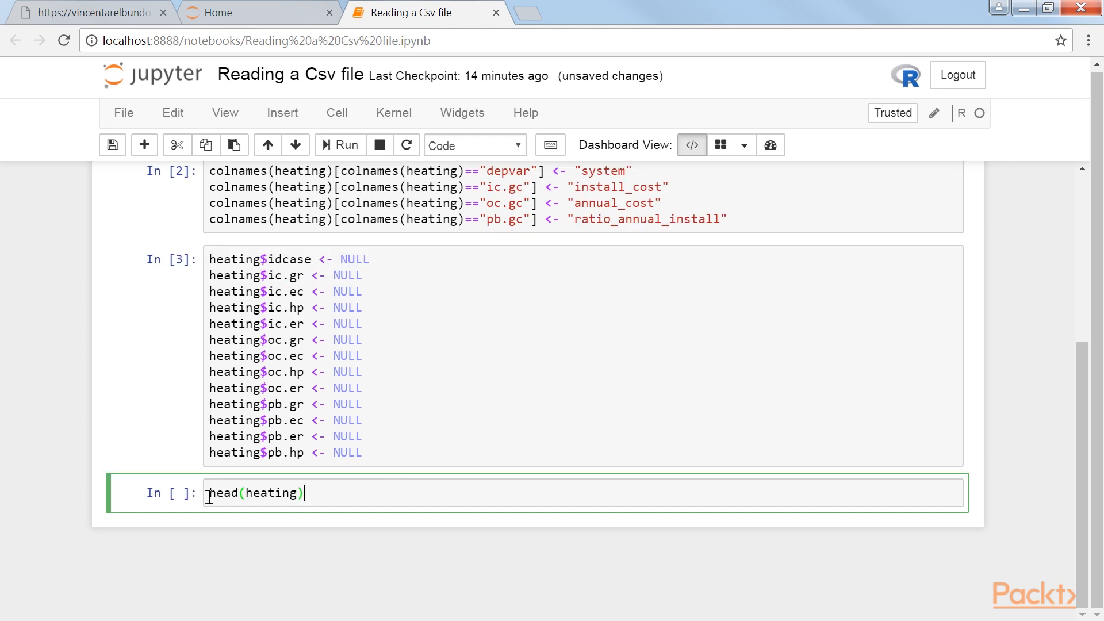
{"action": "left_click", "coordinate": [340, 145]}
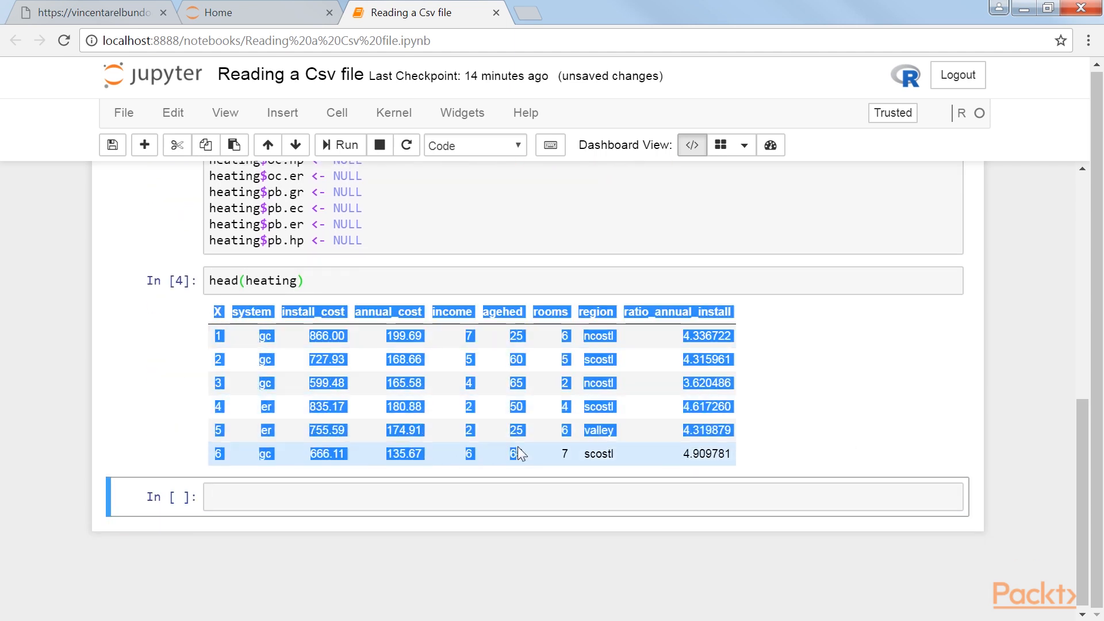
{"action": "left_click", "coordinate": [853, 452]}
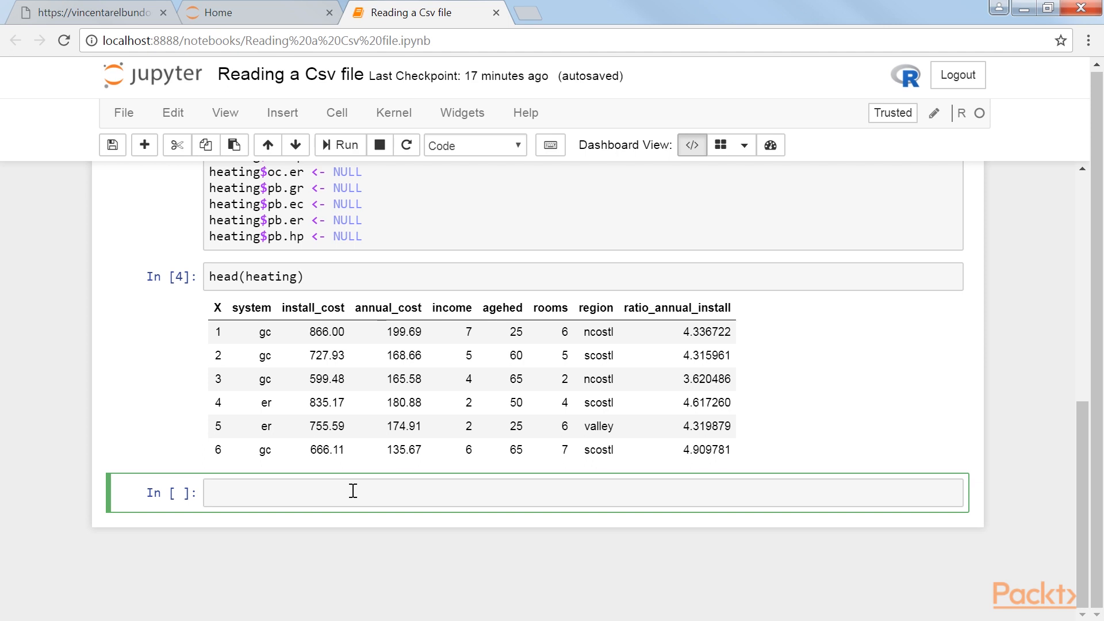
Run summary(heating) to list statistics for all nine columns.
{"action": "type", "text": "summary()"}
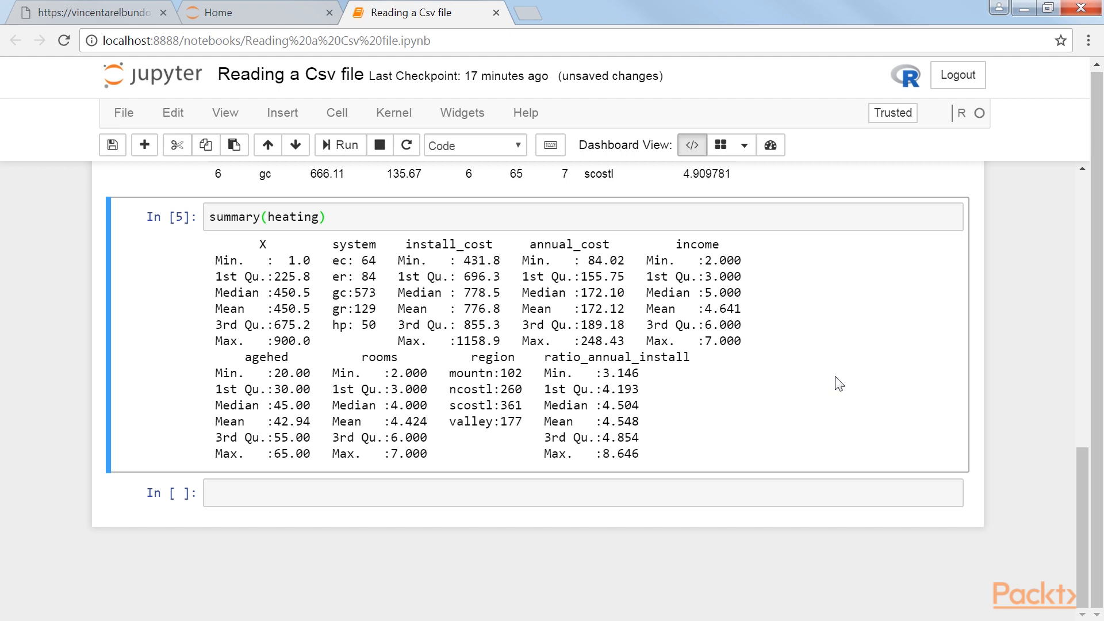
{"action": "left_click", "coordinate": [422, 492]}
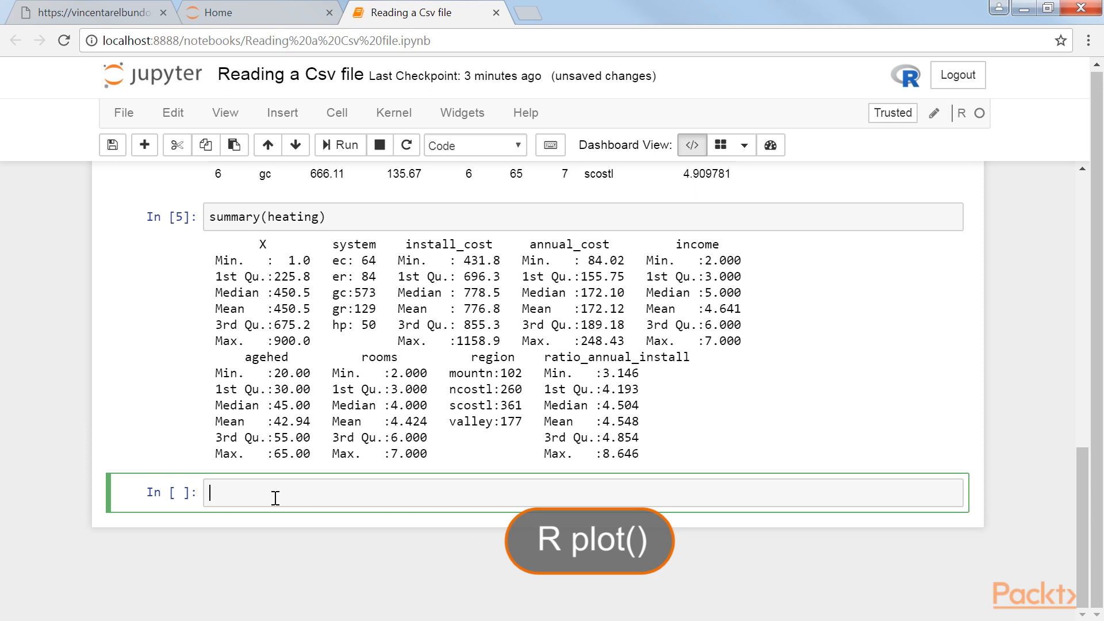
{"action": "type", "text": "p"}
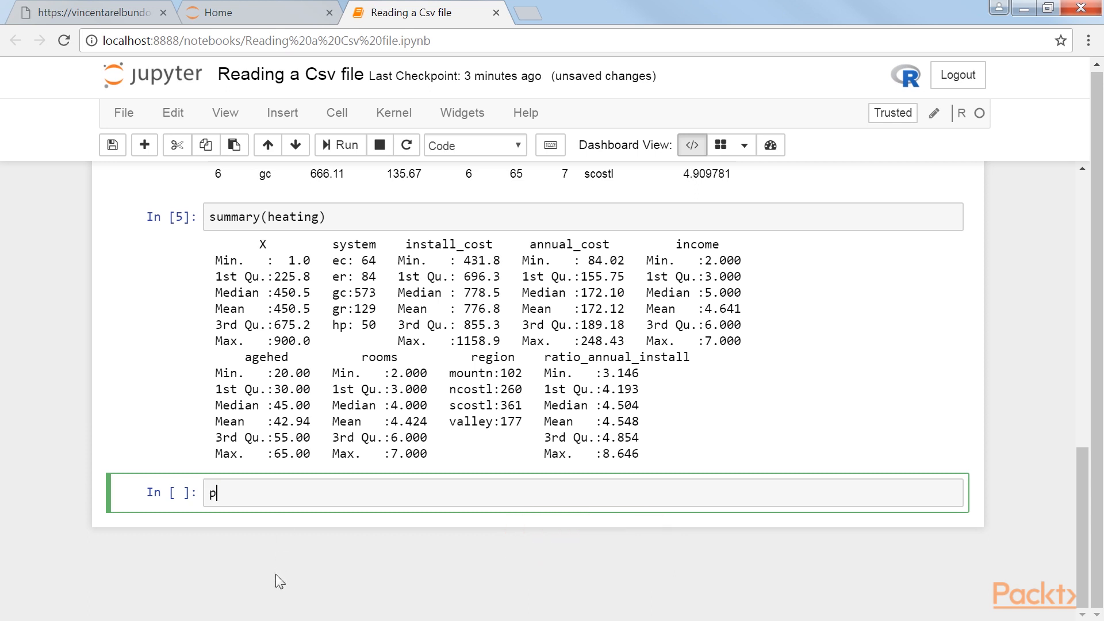
Enter plot(heating) to draw the nine-column scatterplot matrix.
{"action": "type", "text": "lot(heat)"}
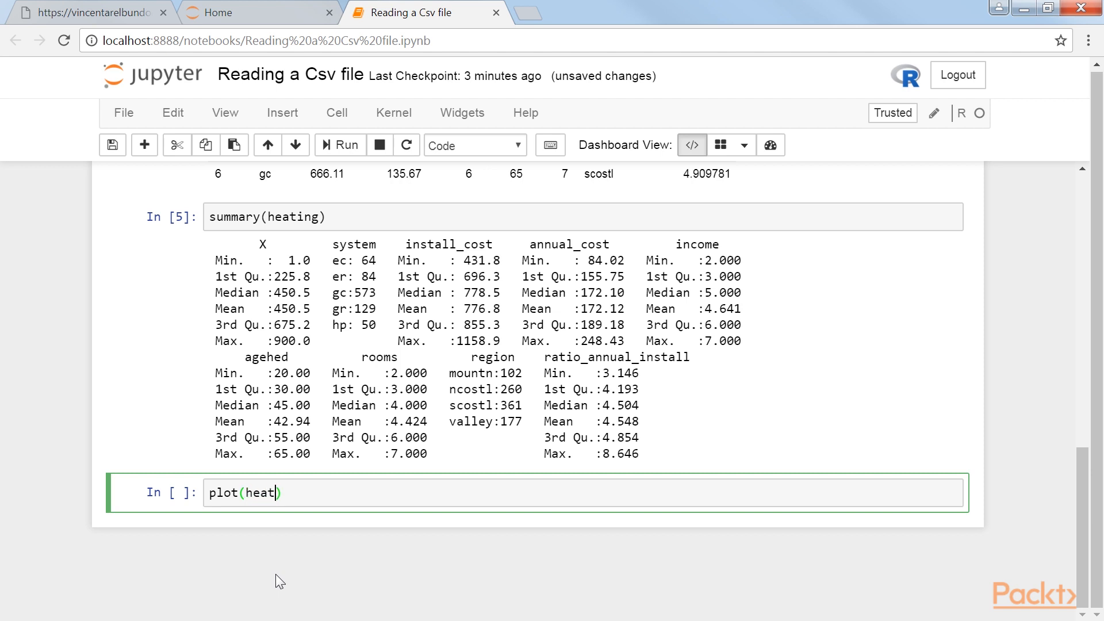
{"action": "type", "text": "ing"}
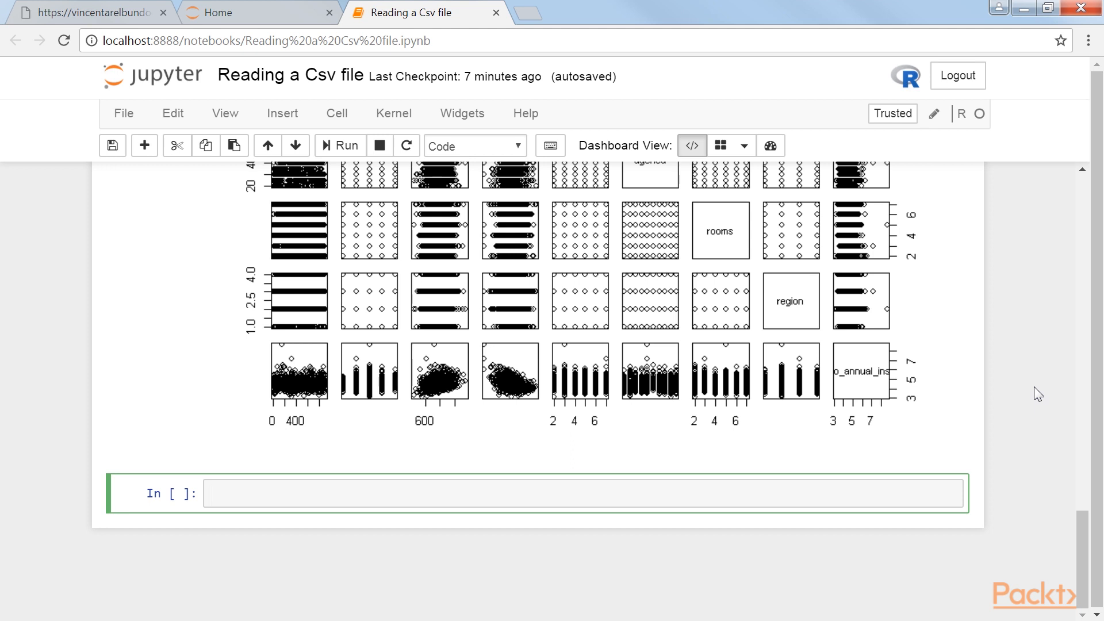
Compute cov(heating$install_cost, heating$annual_cost) and return to the home file list.
{"action": "type", "text": "cov"}
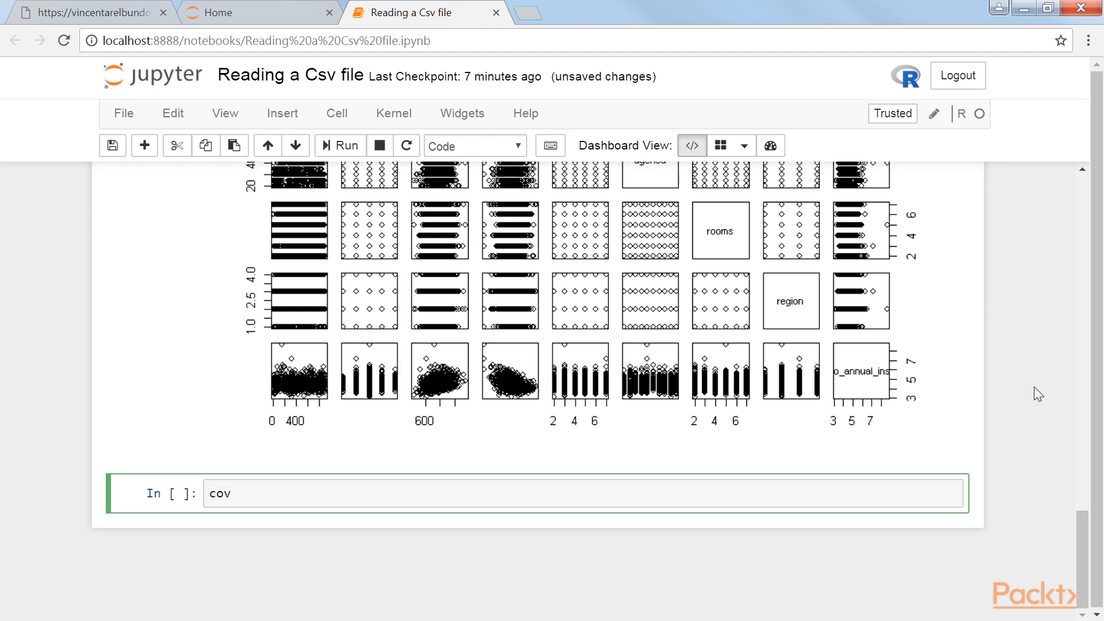
{"action": "type", "text": "(heating$install)"}
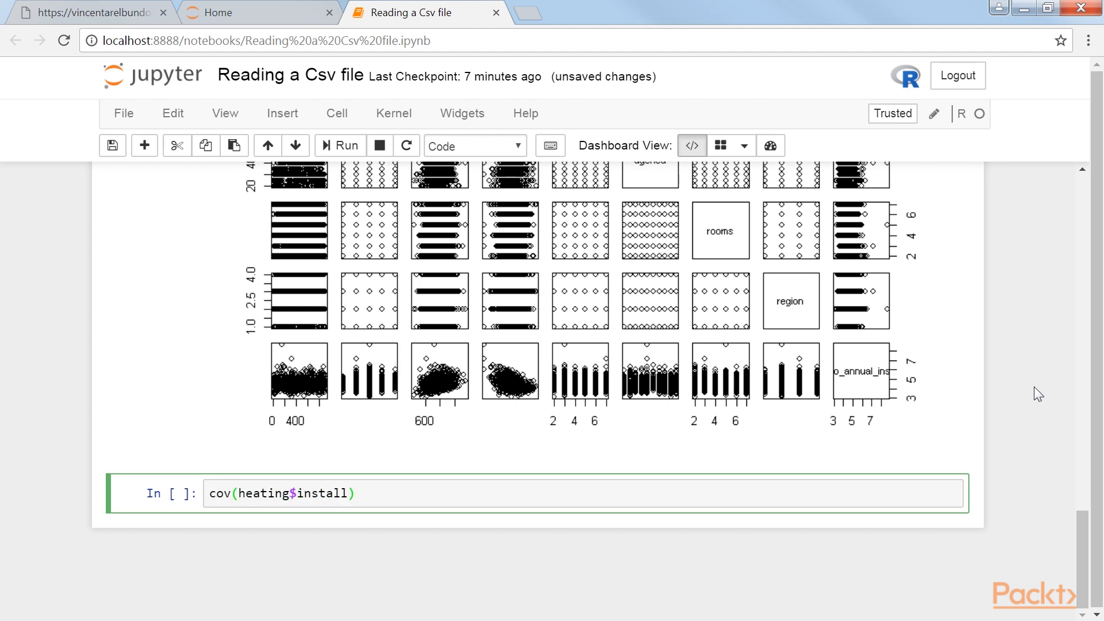
{"action": "type", "text": "_cost, heating$ann"}
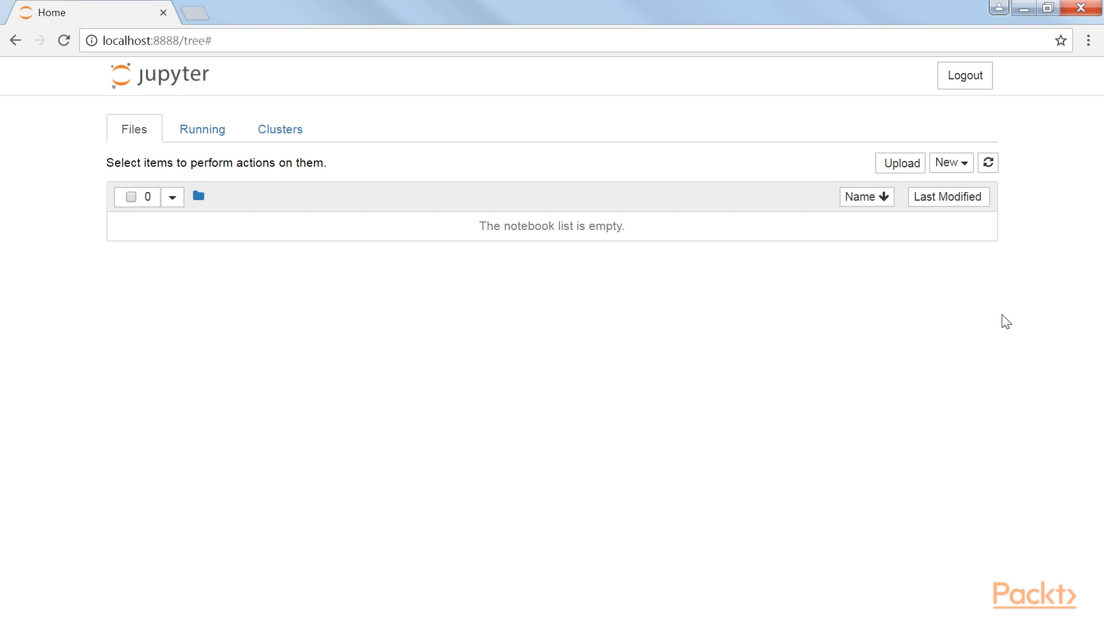
Upload baseball.csv from Downloads and create a new R notebook.
{"action": "left_click", "coordinate": [900, 163]}
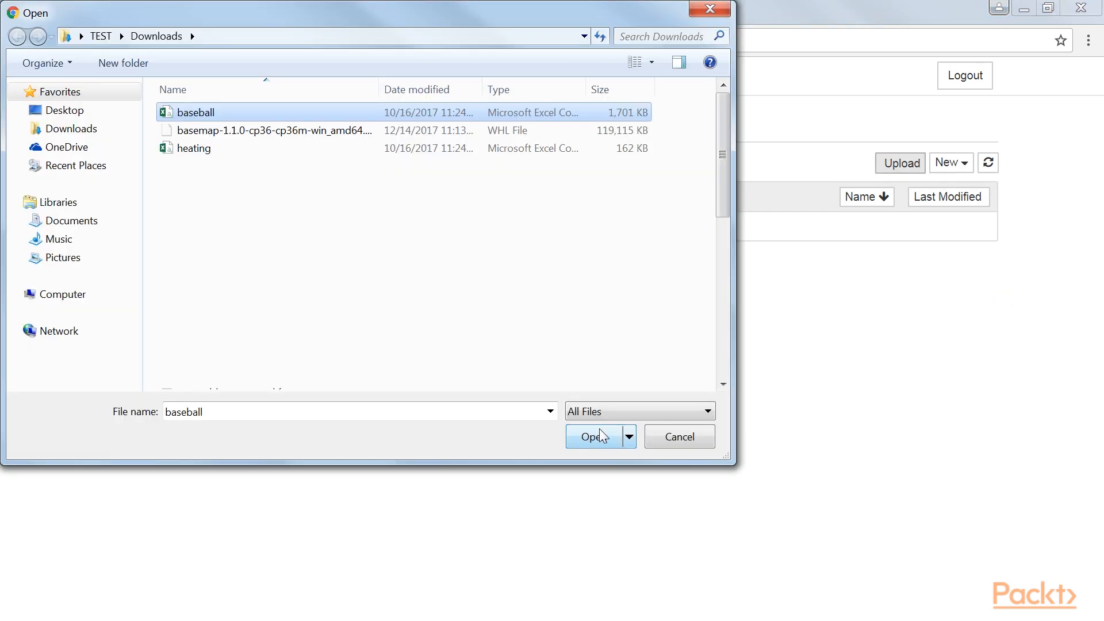
{"action": "left_click", "coordinate": [593, 436]}
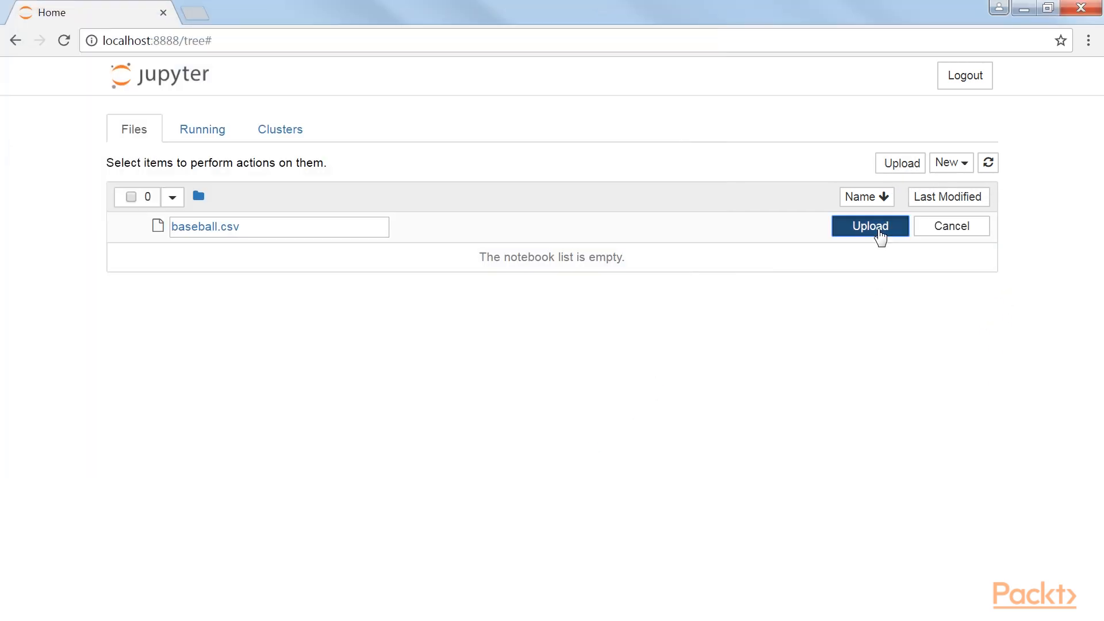
{"action": "left_click", "coordinate": [947, 163]}
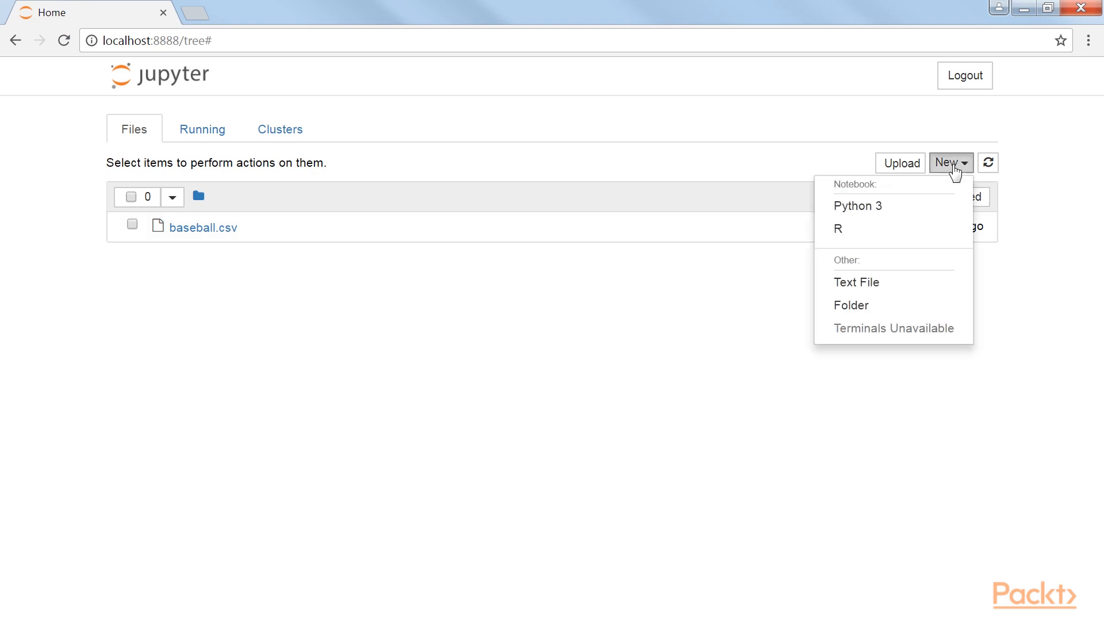
{"action": "mouse_move", "coordinate": [852, 244]}
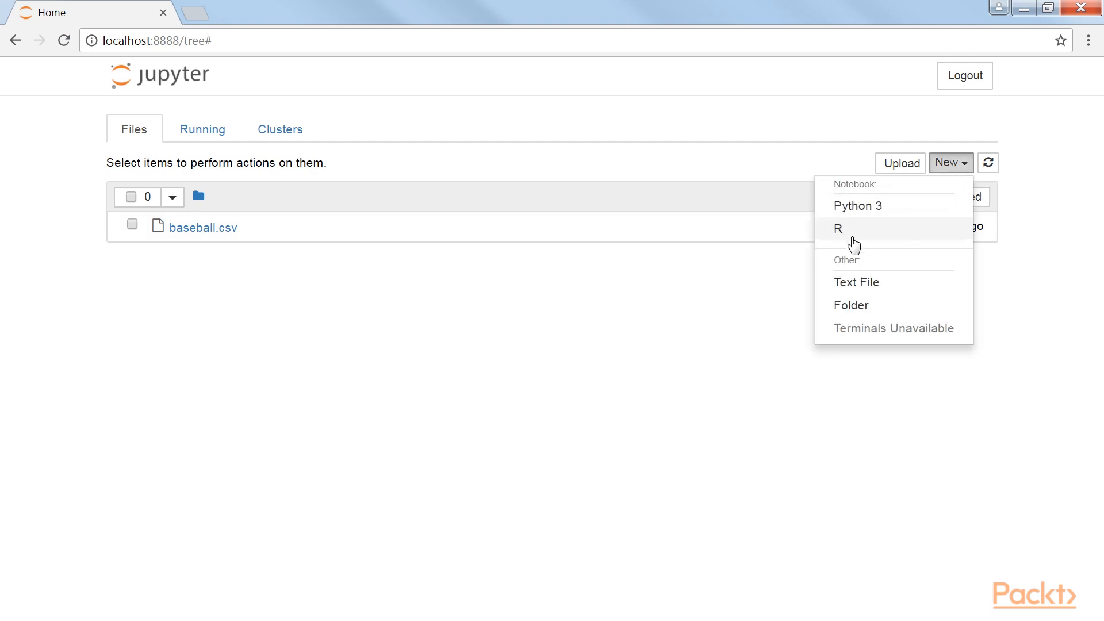
{"action": "left_click", "coordinate": [838, 229]}
{"action": "type", "text": "Reading"}
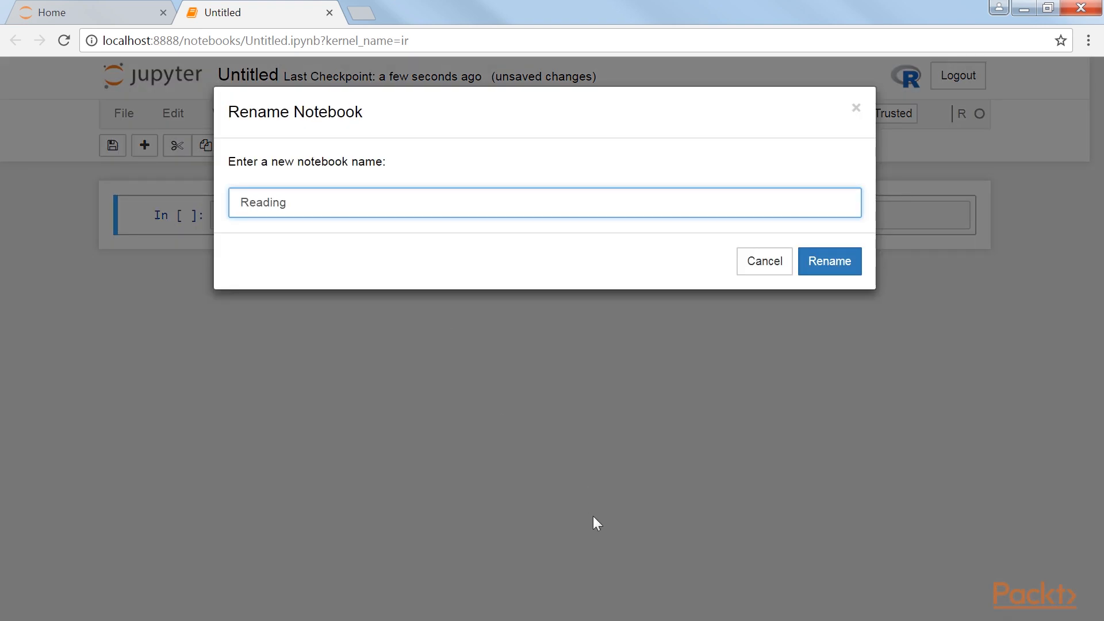
Enter 'Reading another Csv file' as the notebook title and confirm the rename.
{"action": "type", "text": "another Csv file"}
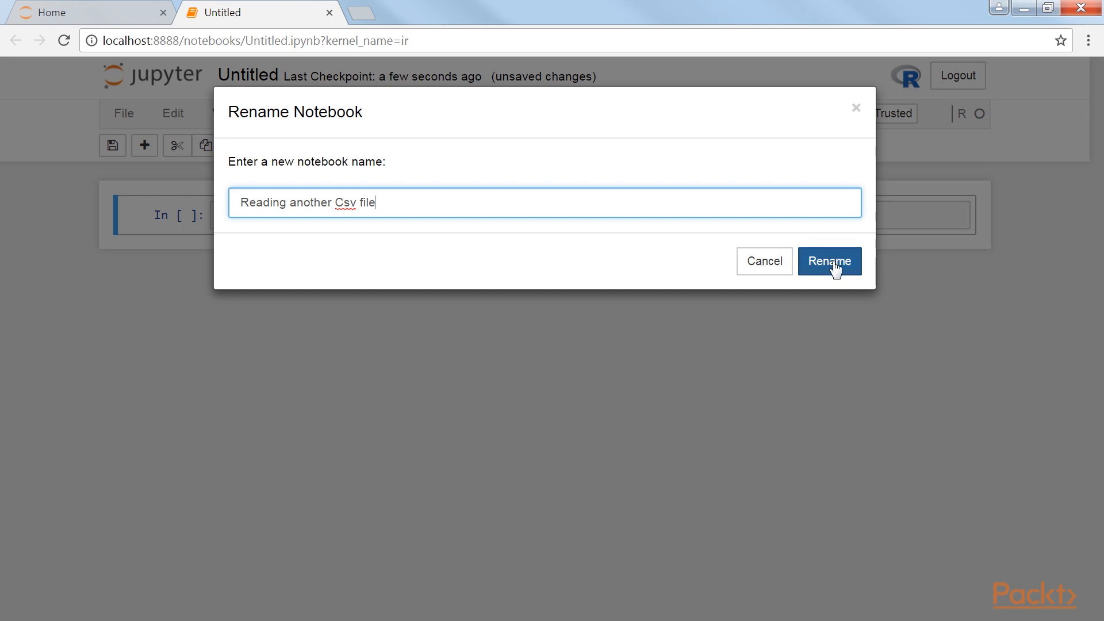
{"action": "left_click", "coordinate": [829, 261]}
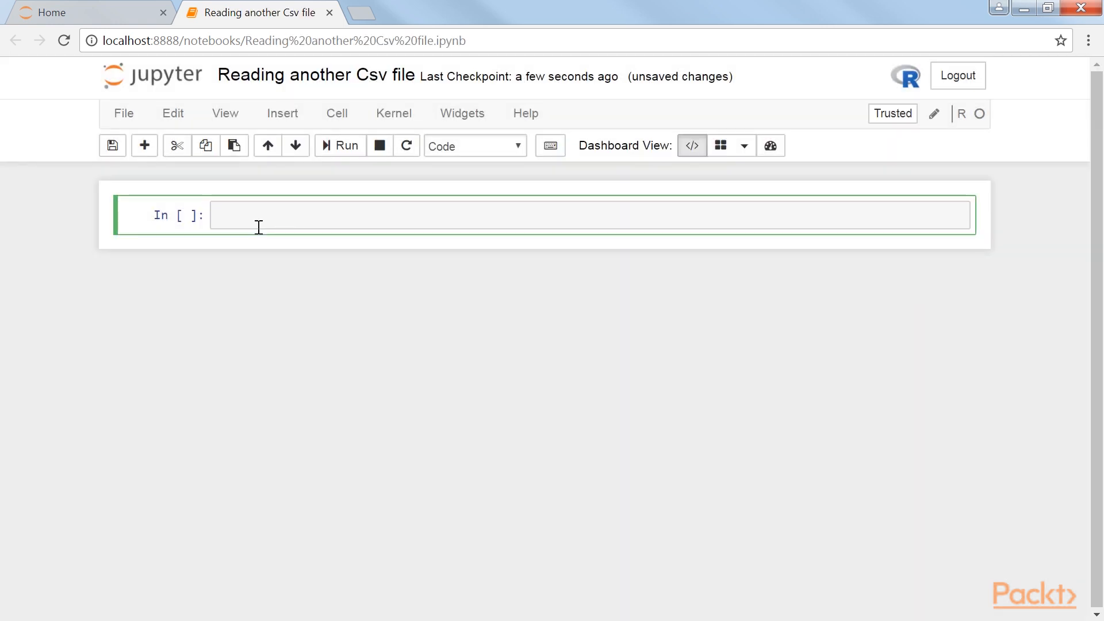
Read baseball.csv into players with header=TRUE and comma separator, then show head(players).
{"action": "left_click", "coordinate": [217, 215]}
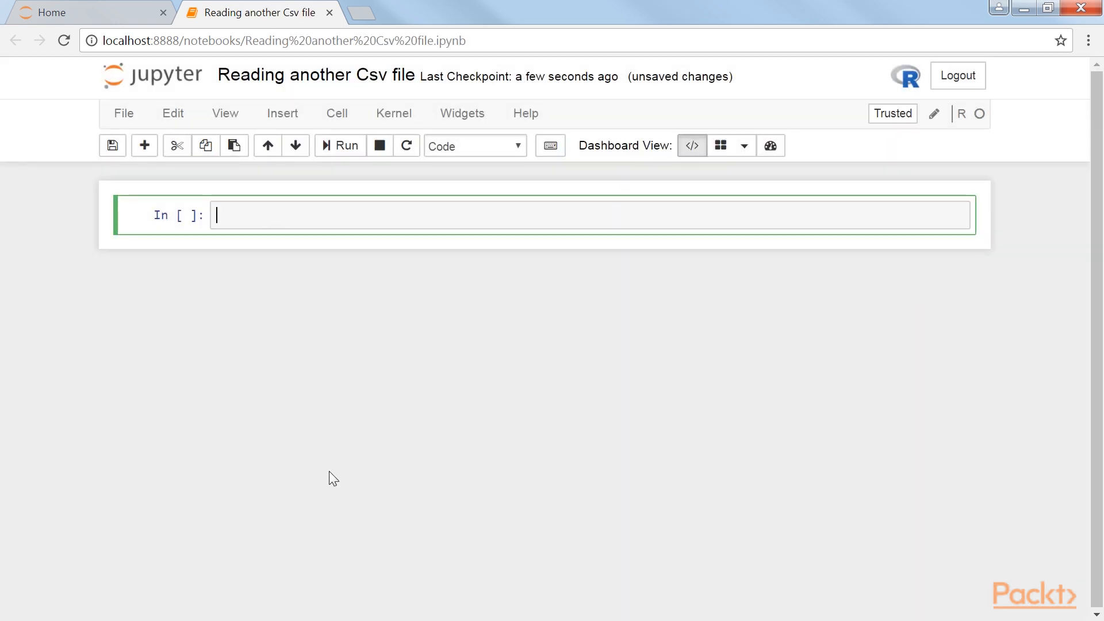
{"action": "type", "text": "players <-"}
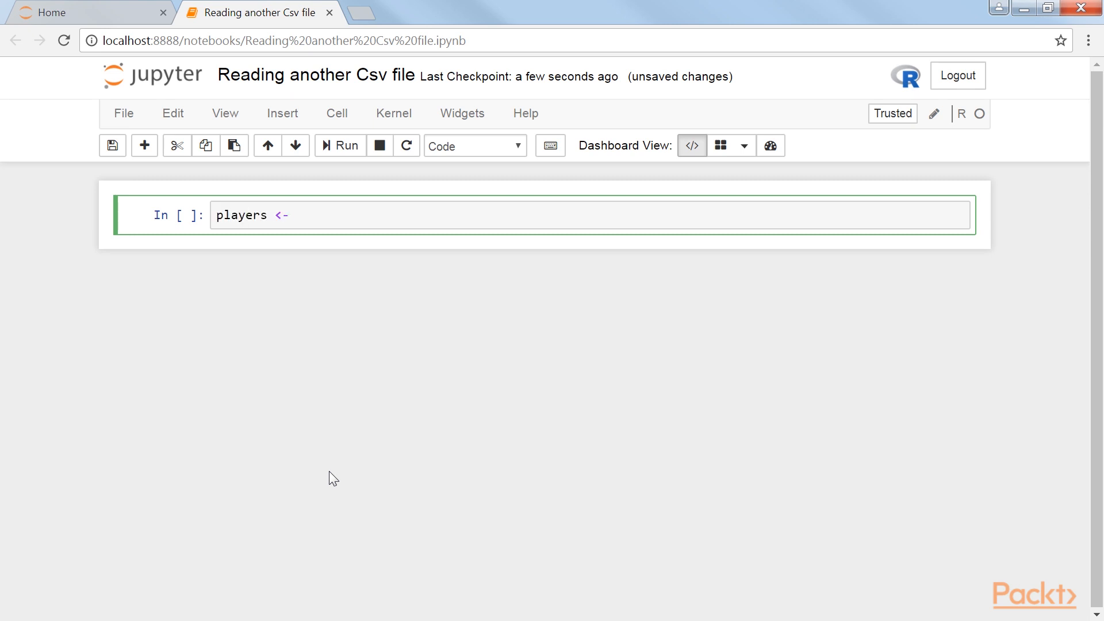
{"action": "type", "text": "read.csv(\"baseball\")"}
{"action": "type", "text": "head"}
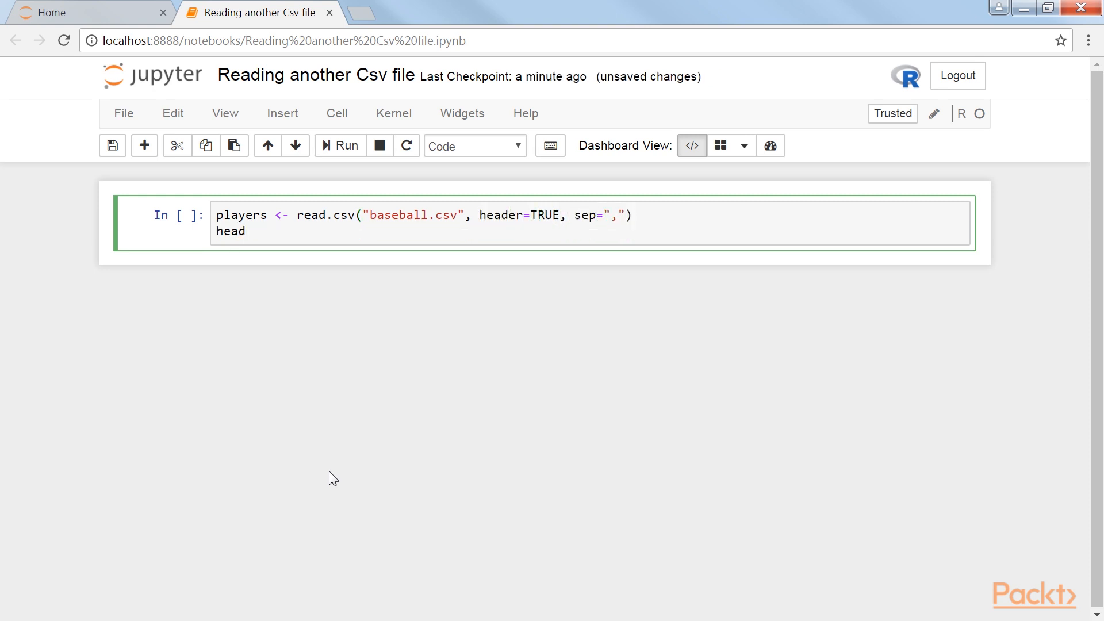
{"action": "type", "text": "(players)"}
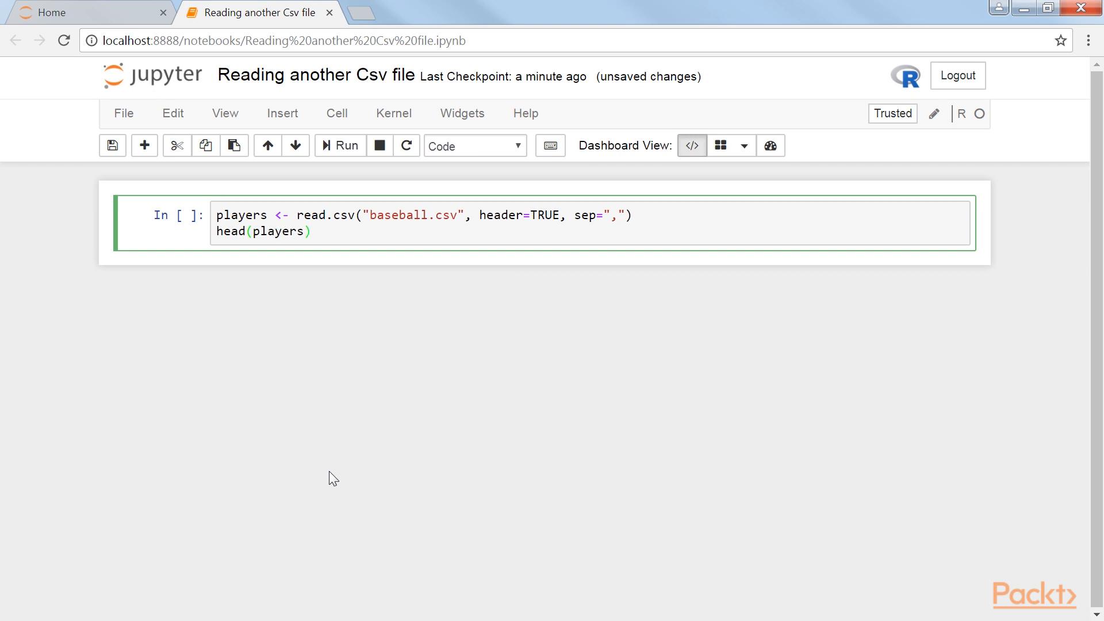
{"action": "left_click", "coordinate": [345, 146]}
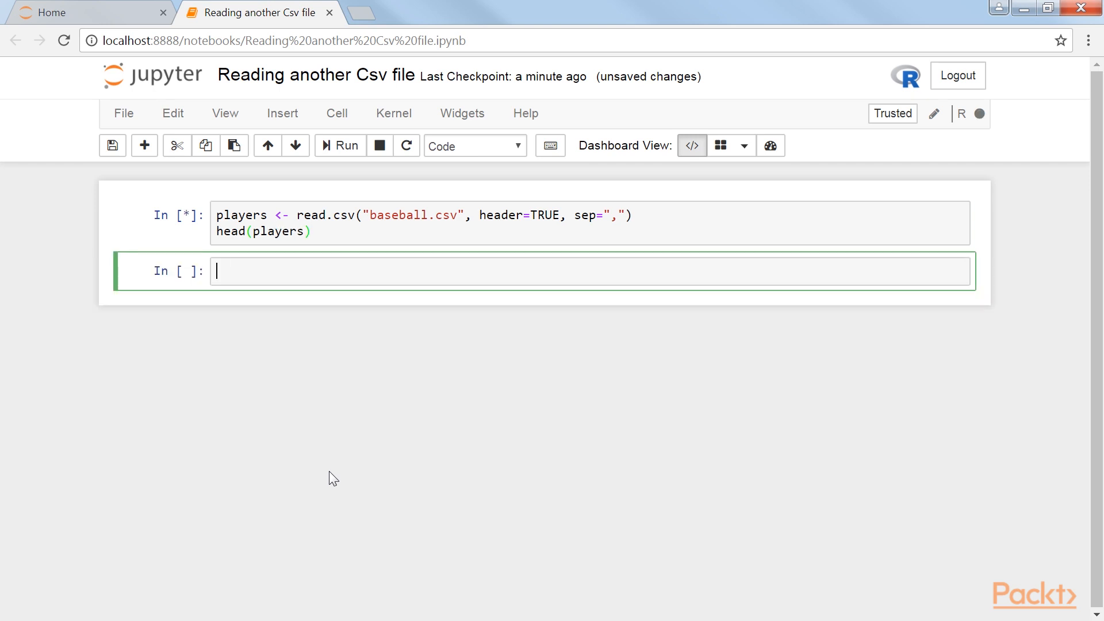
{"action": "left_click", "coordinate": [338, 145]}
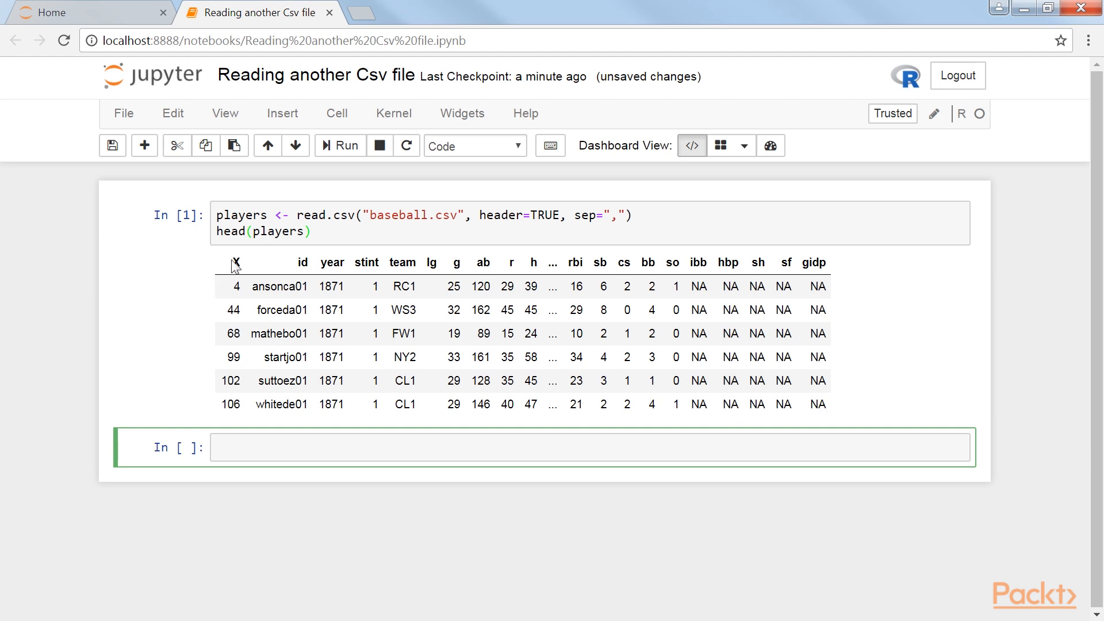
{"action": "left_click_drag", "start_coordinate": [232, 262], "coordinate": [799, 408]}
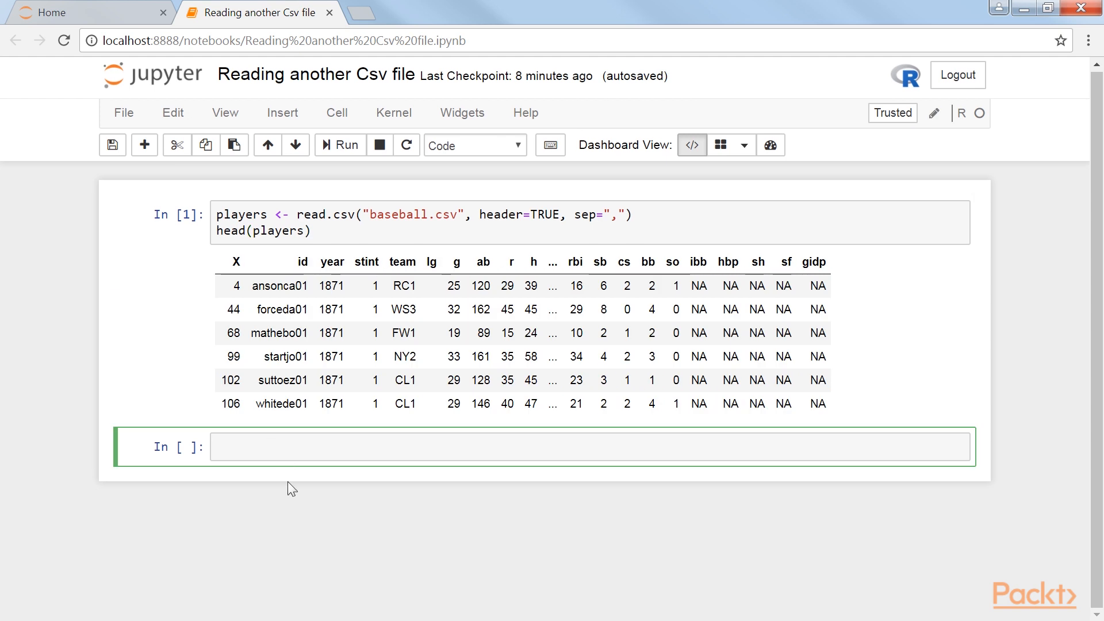
Run summary(players) and scroll the statistics down to the gidp column.
{"action": "type", "text": "summary()"}
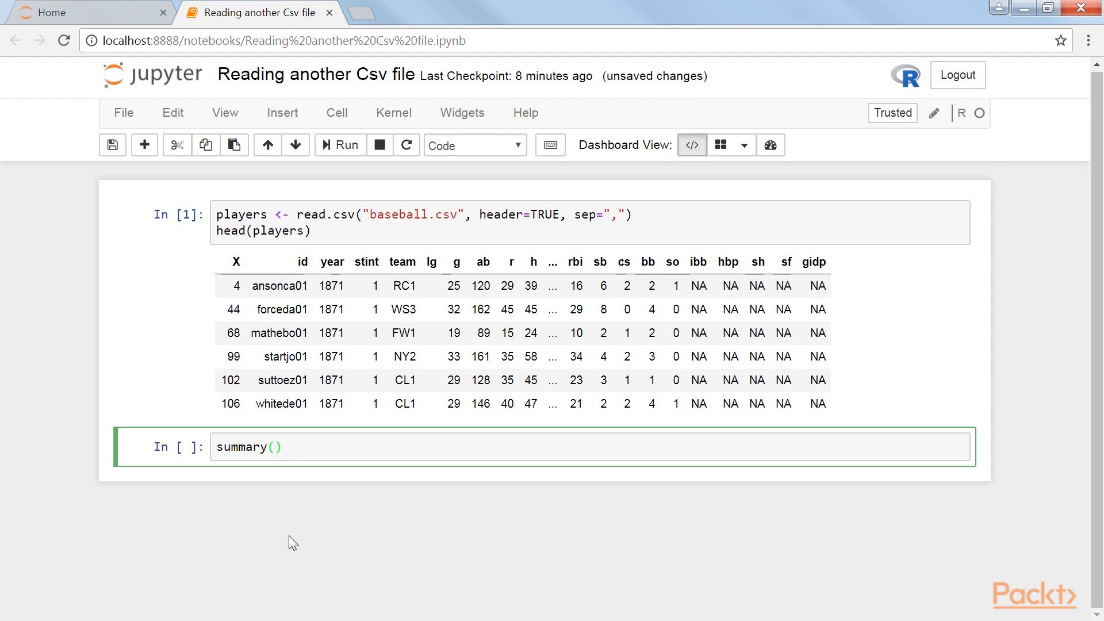
{"action": "type", "text": "players"}
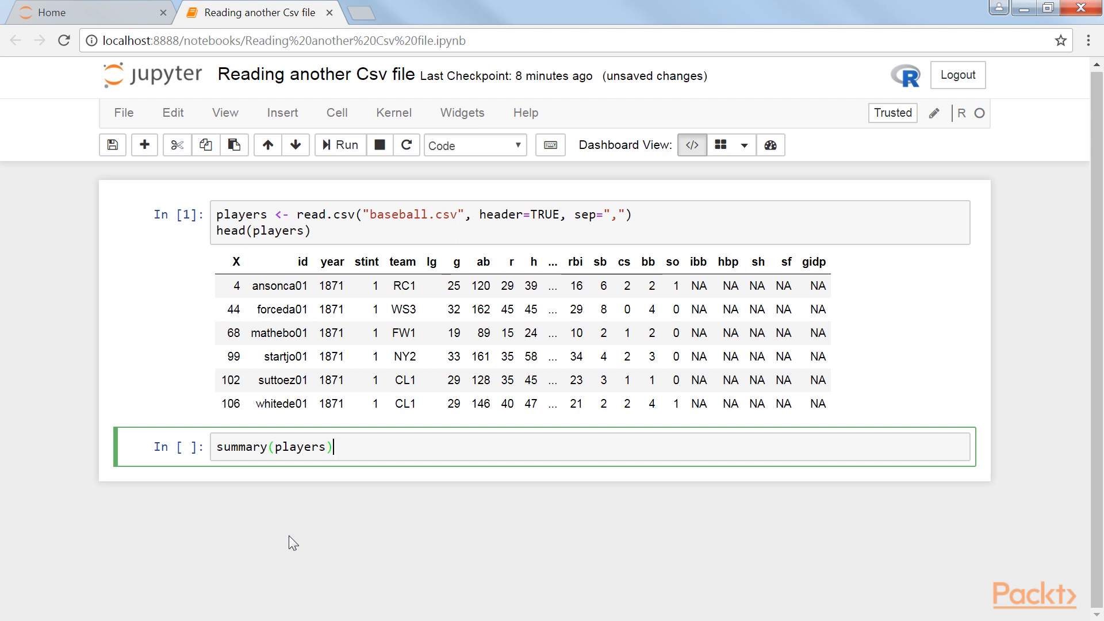
{"action": "left_click", "coordinate": [340, 145]}
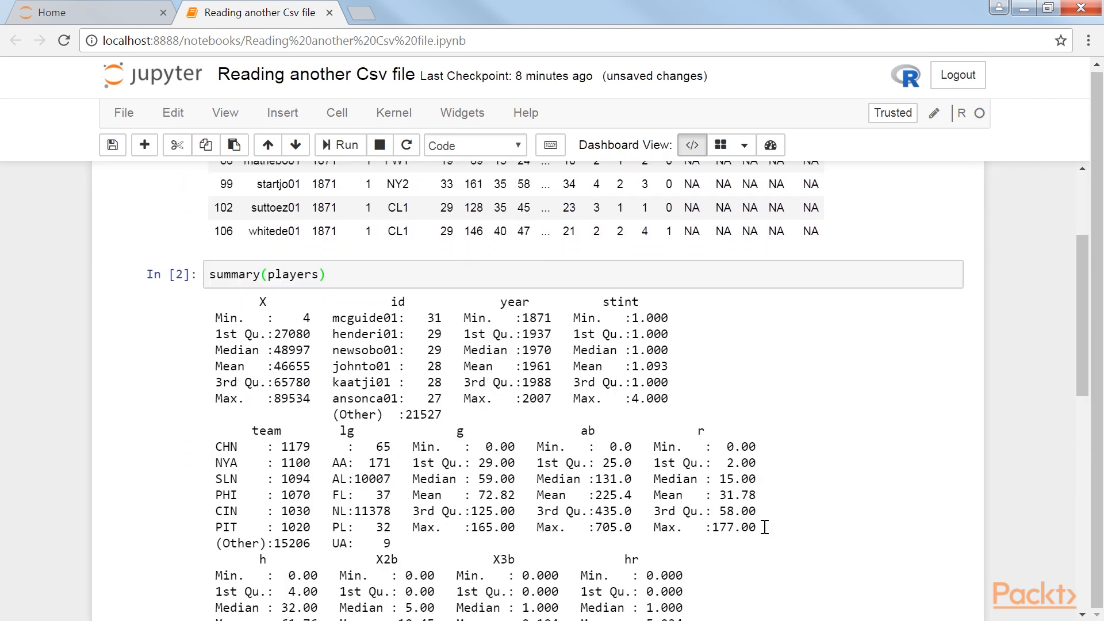
{"action": "scroll", "scroll_direction": "down", "scroll_amount": 3}
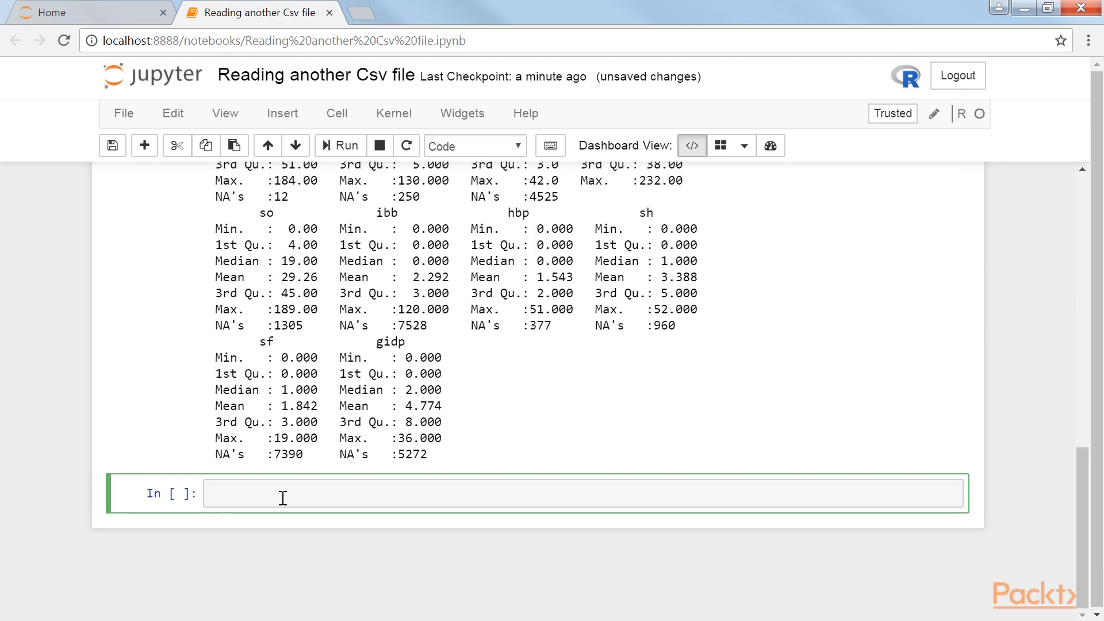
Draw a blue type="l" plot of players$h, adding lines for X2b, hr and X3b and the title 'Hits'.
{"action": "type", "text": "plot(players$h, type=\"l\", col=\"blue\")"}
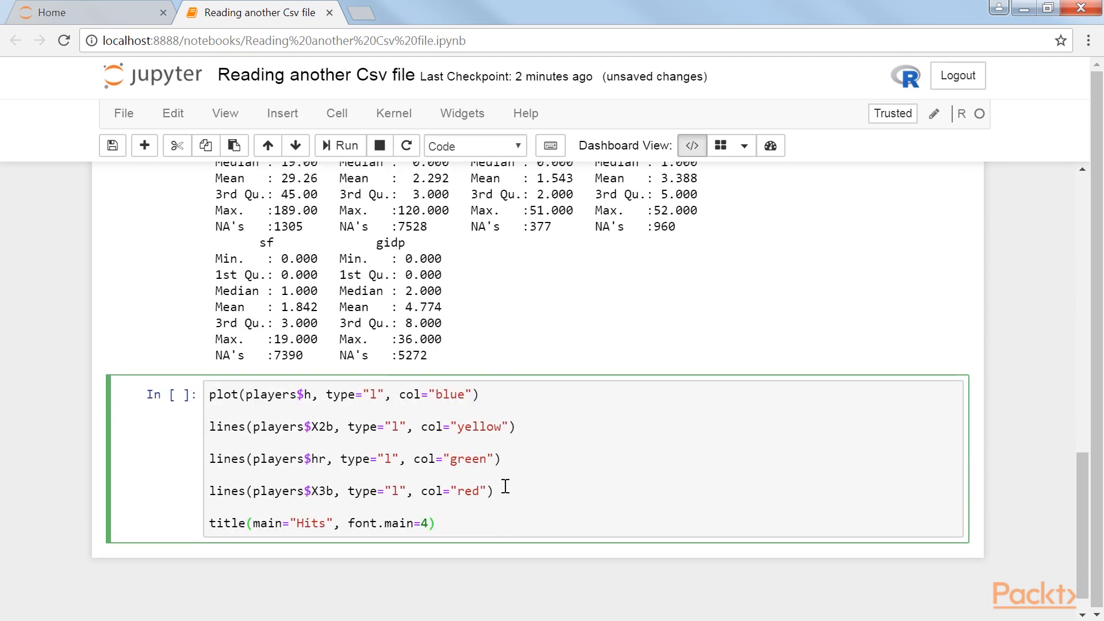
{"action": "triple_click", "coordinate": [342, 394]}
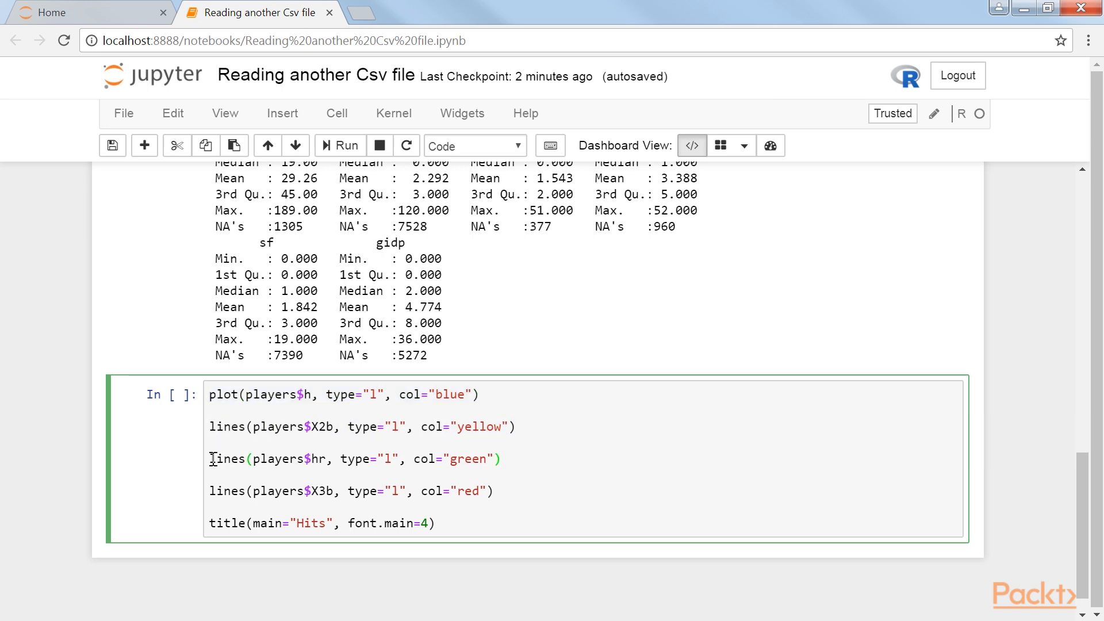
{"action": "triple_click", "coordinate": [352, 458]}
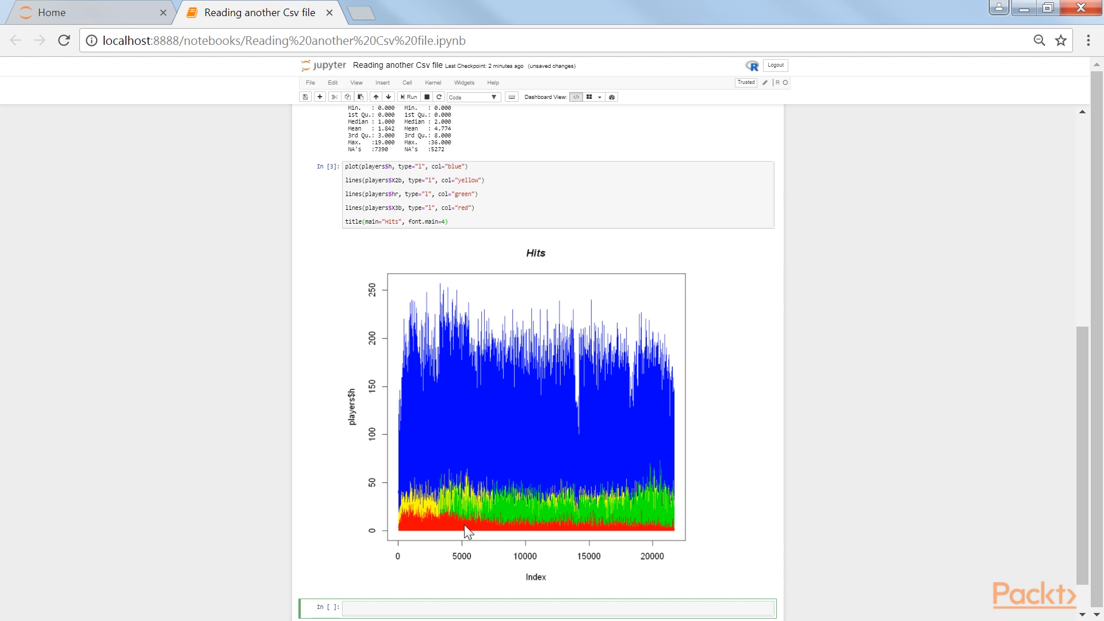
{"action": "left_click", "coordinate": [556, 608]}
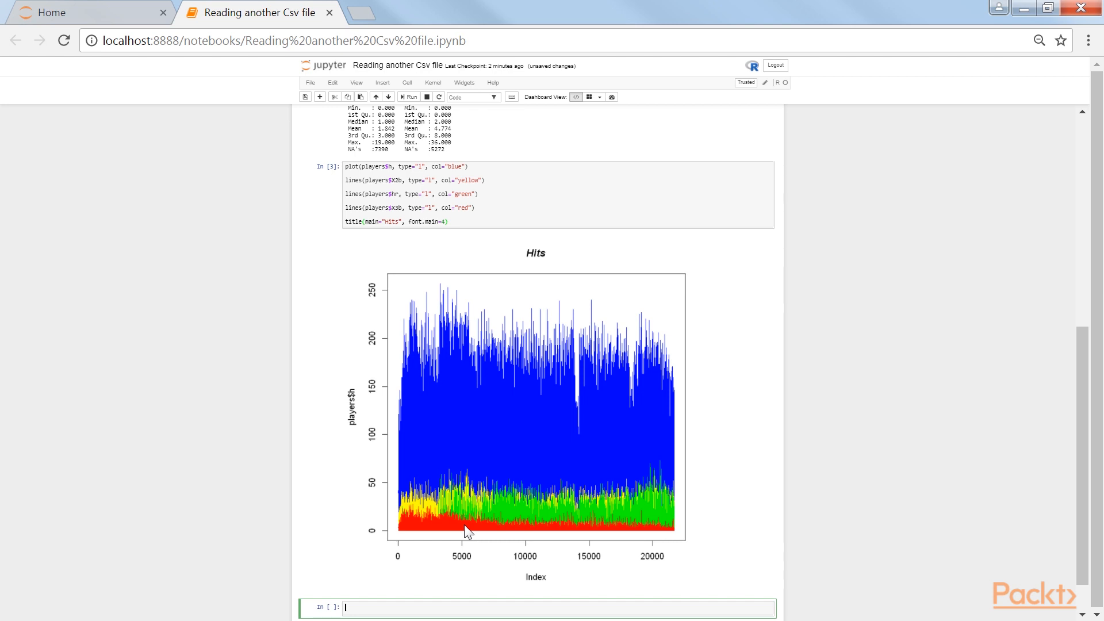